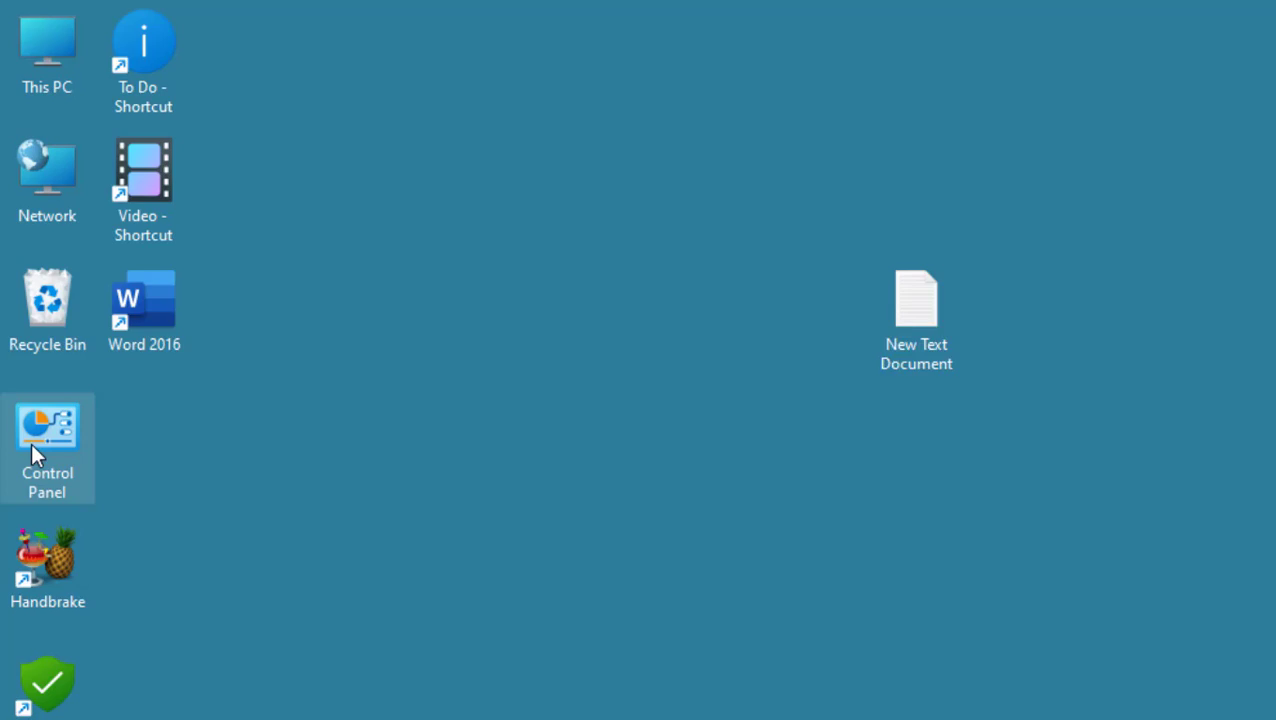
- Reach Devices and Printers via Control Panel's Hardware and Sound
double_click(48, 428)
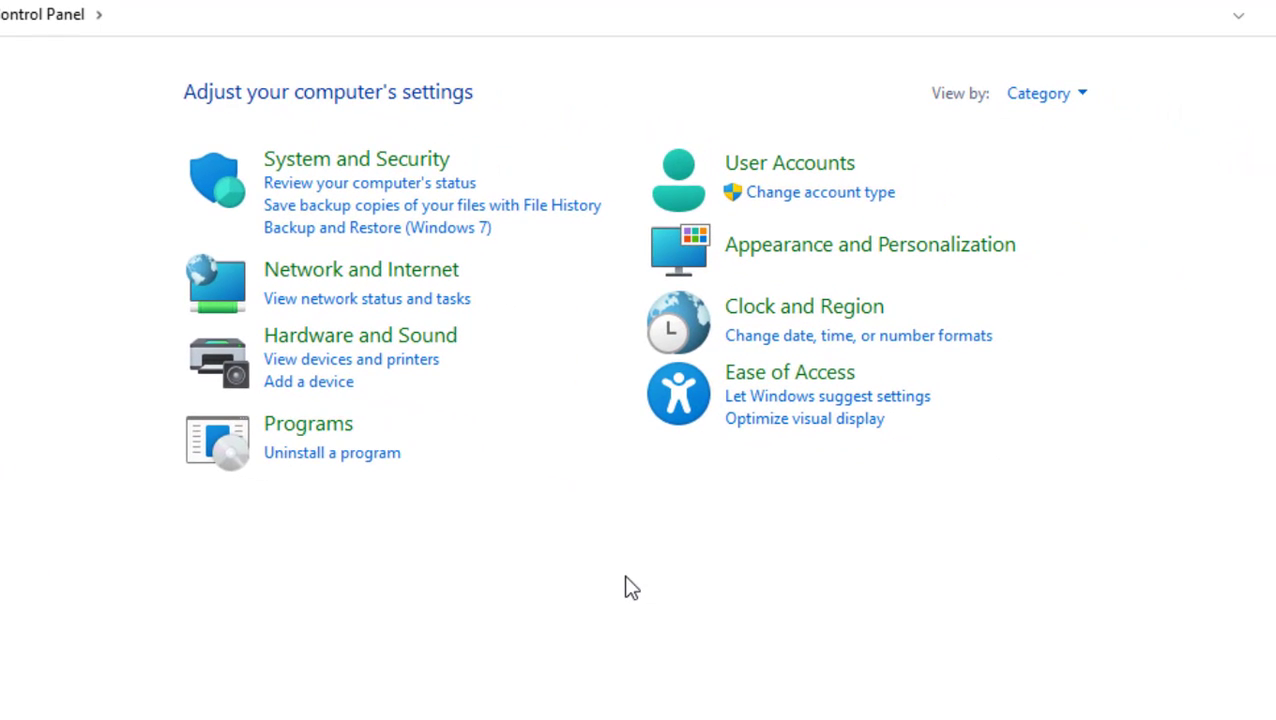
mouse_move(340, 350)
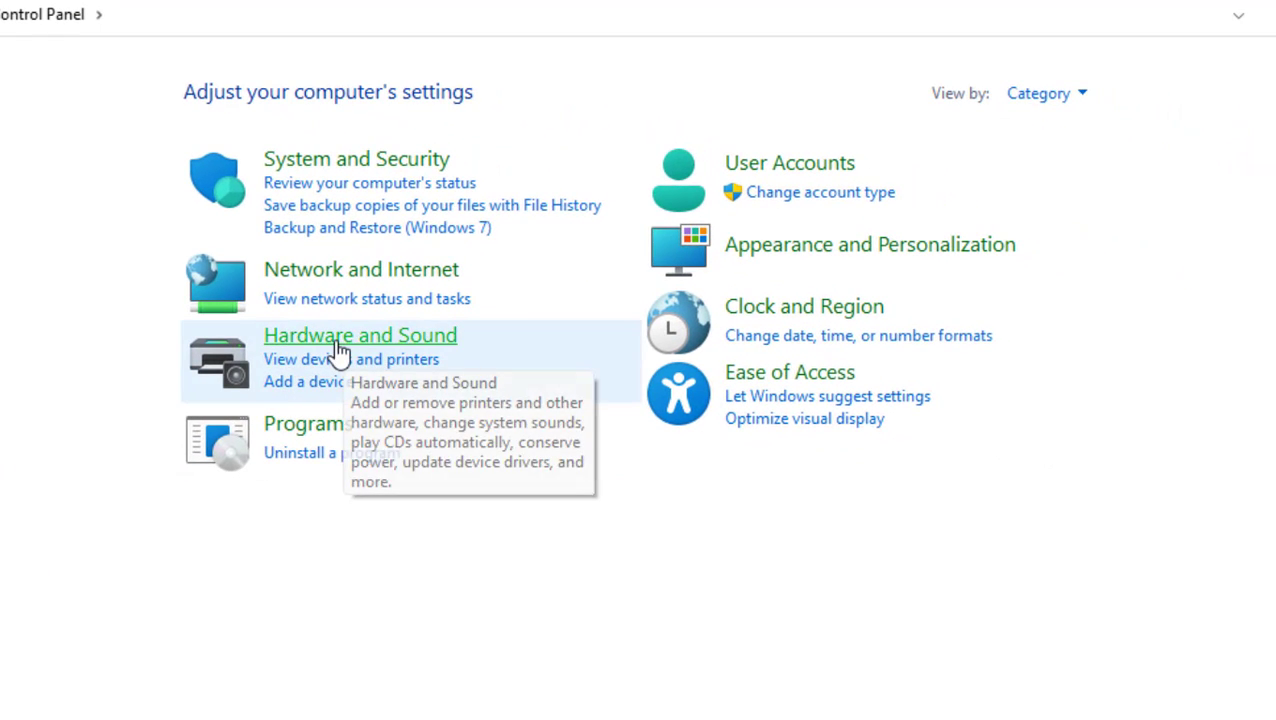
click(360, 336)
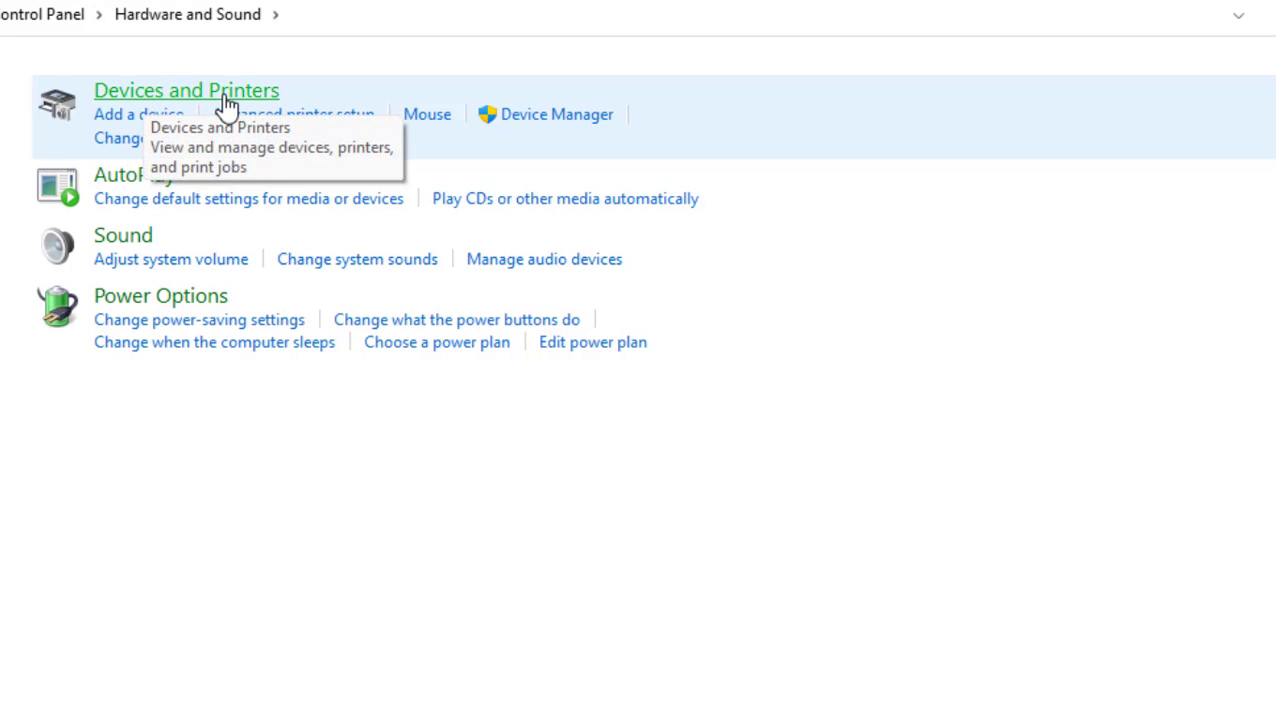
click(186, 90)
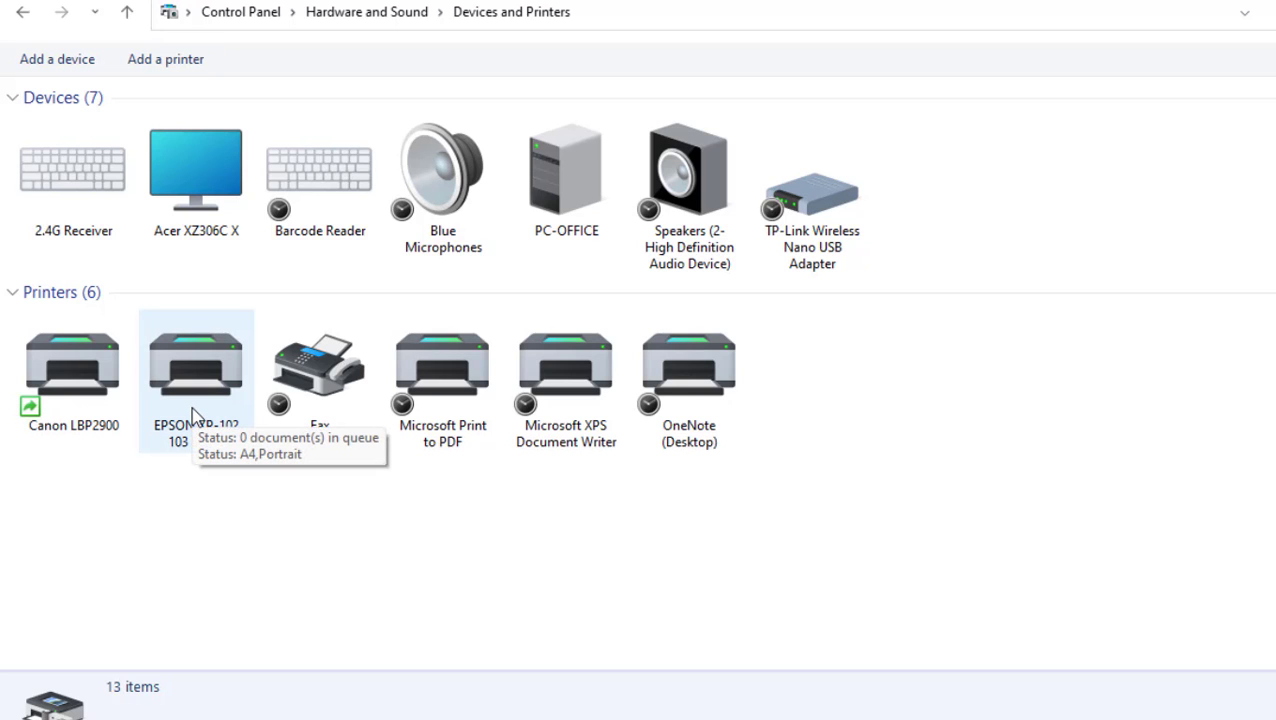
- Enable 'Share this printer' in the EPSON XP-102 103 Series printer properties and confirm
click(196, 376)
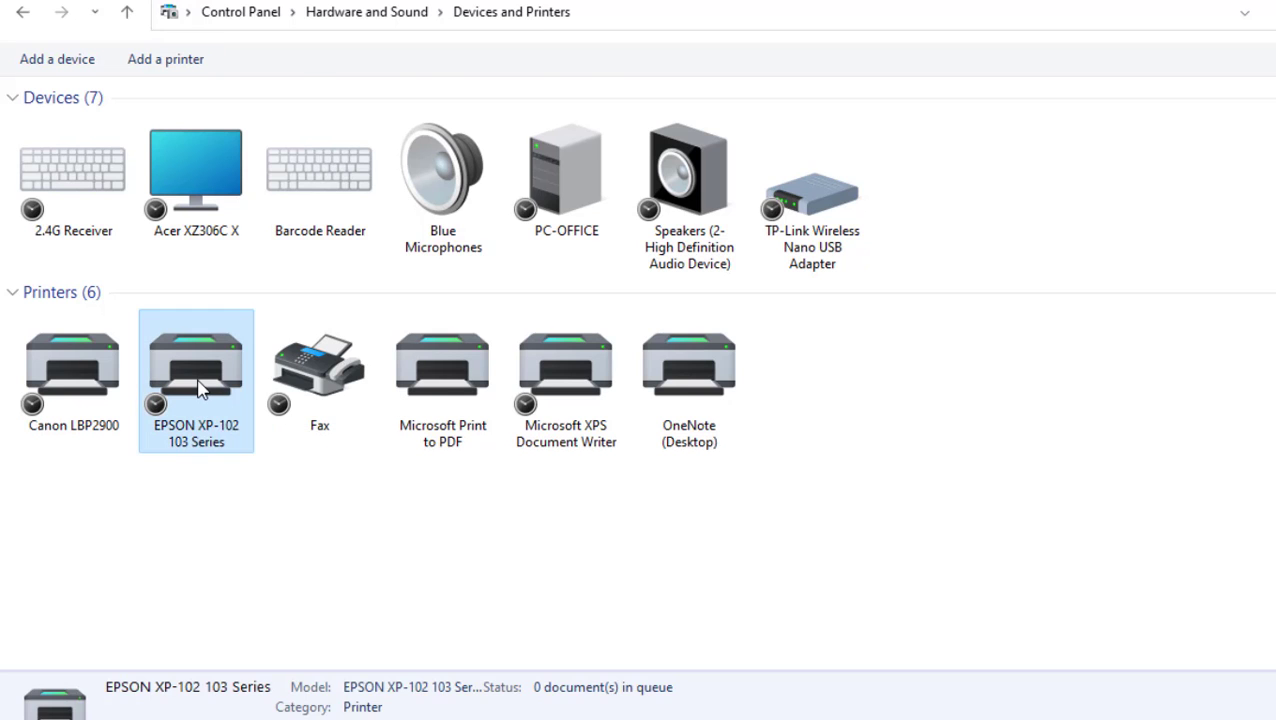
right_click(196, 376)
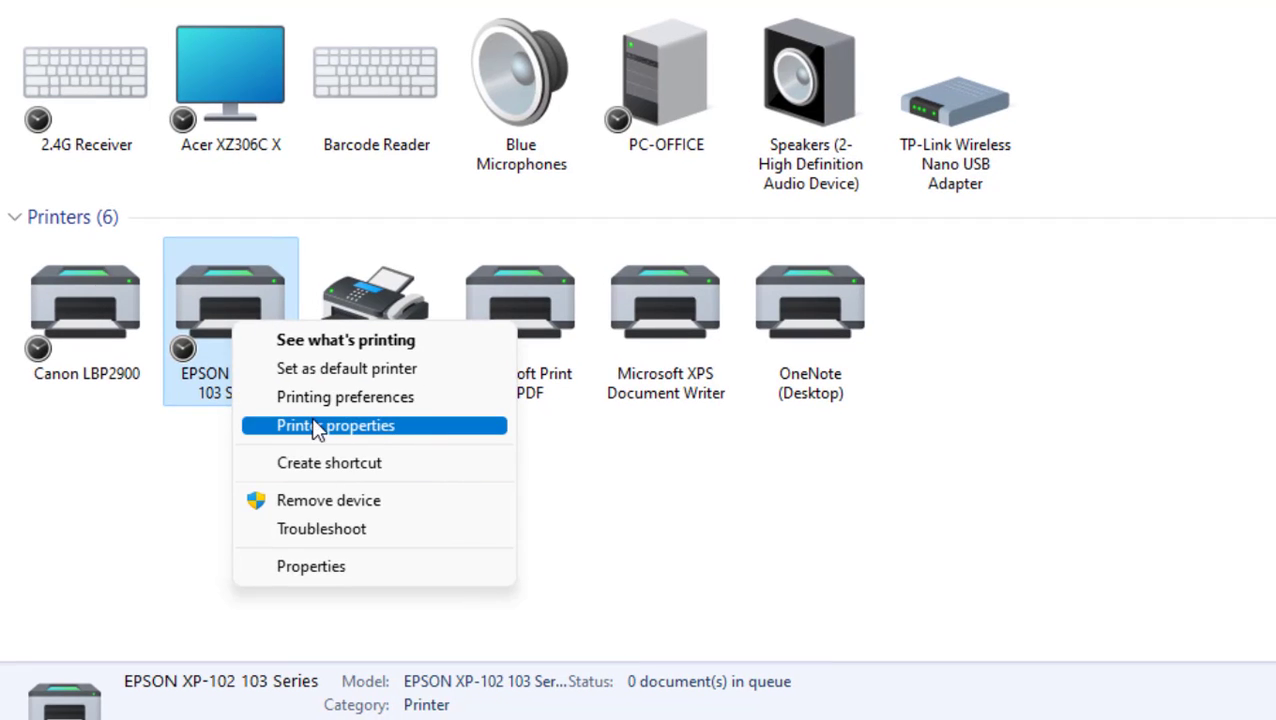
click(336, 424)
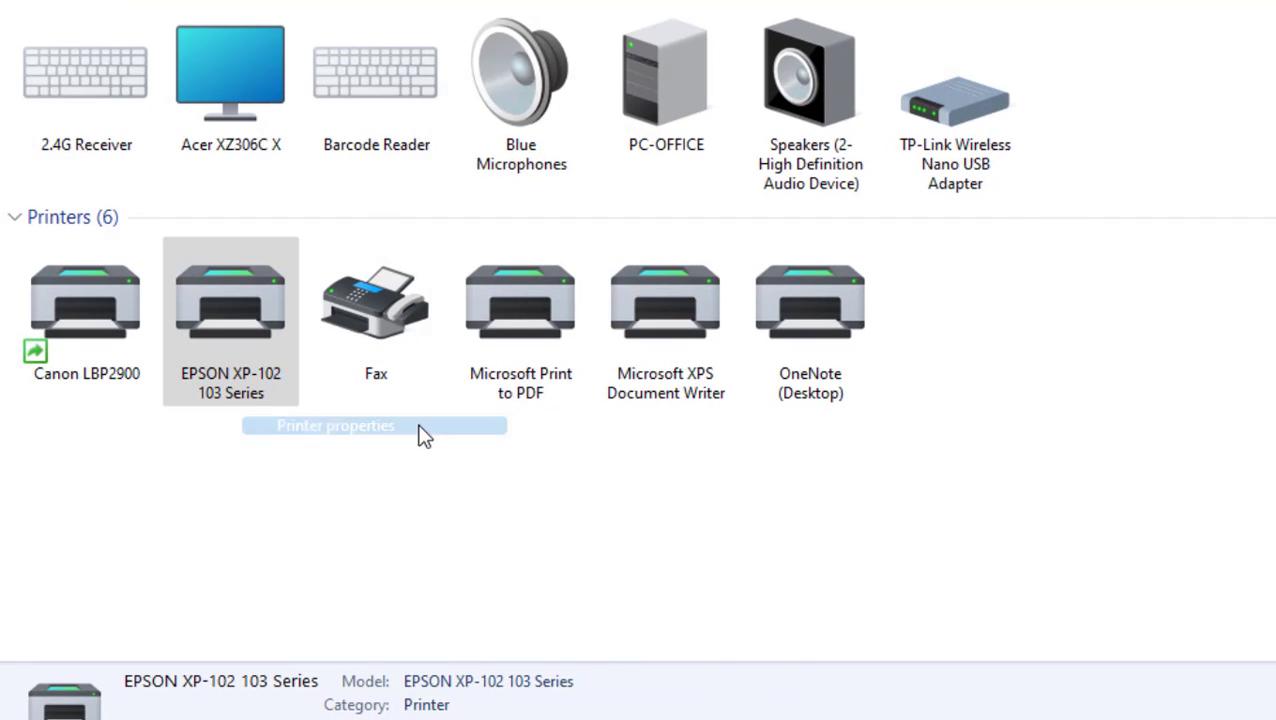
click(336, 424)
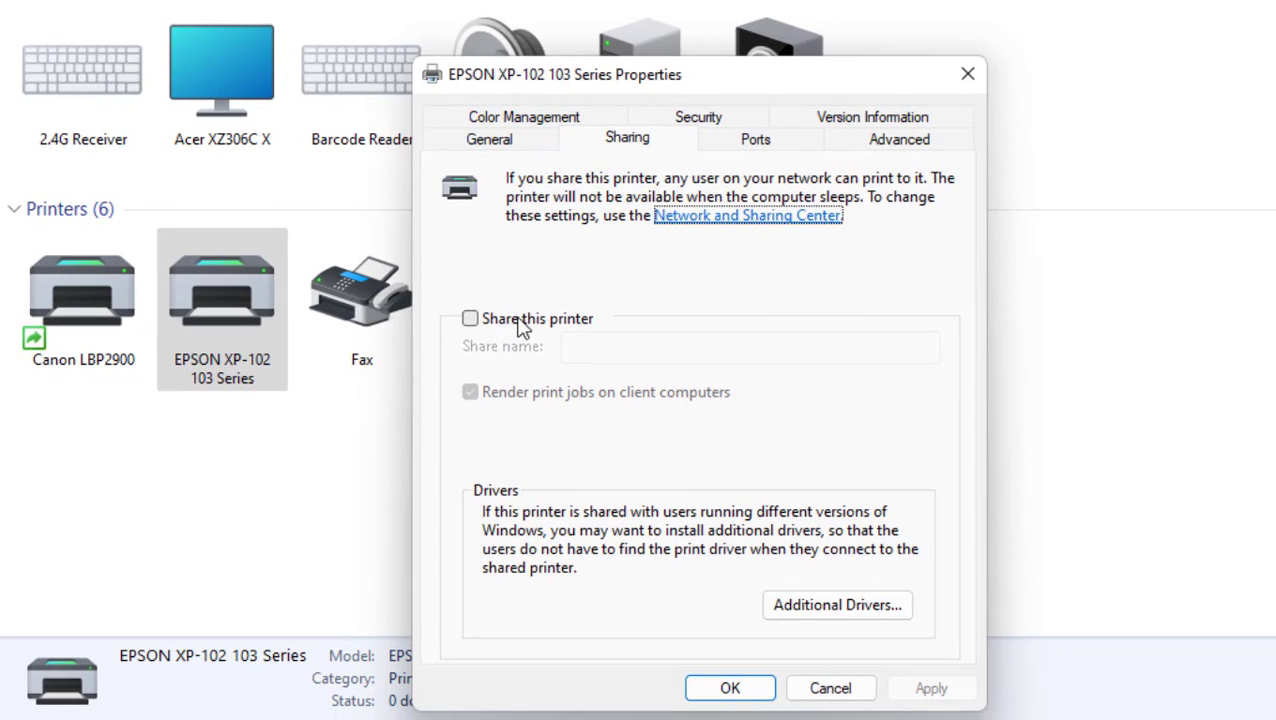
click(470, 318)
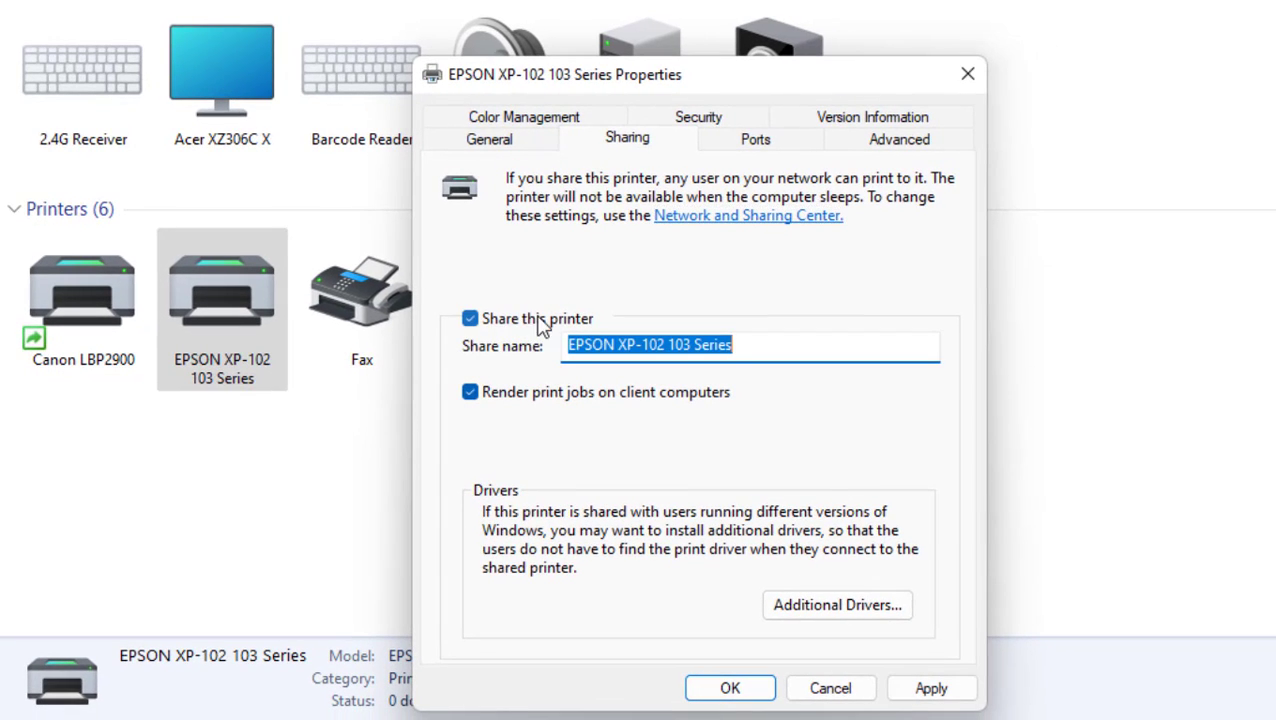
click(728, 688)
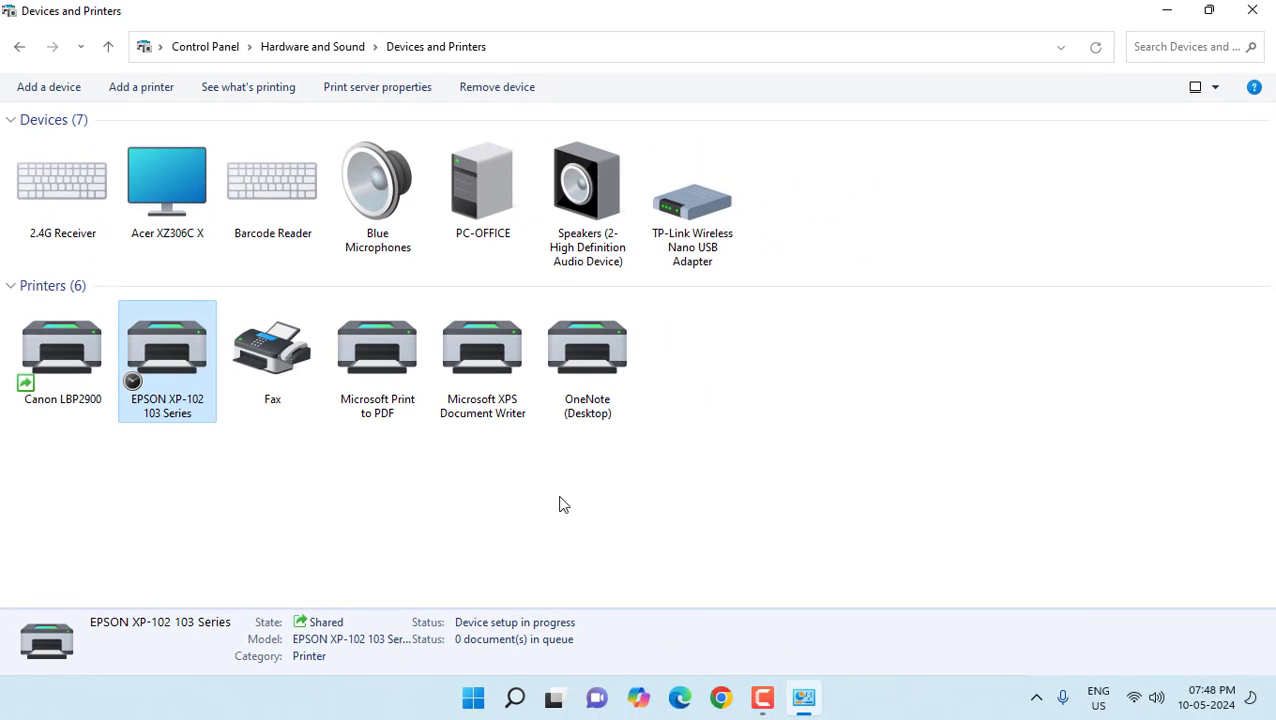
click(1252, 8)
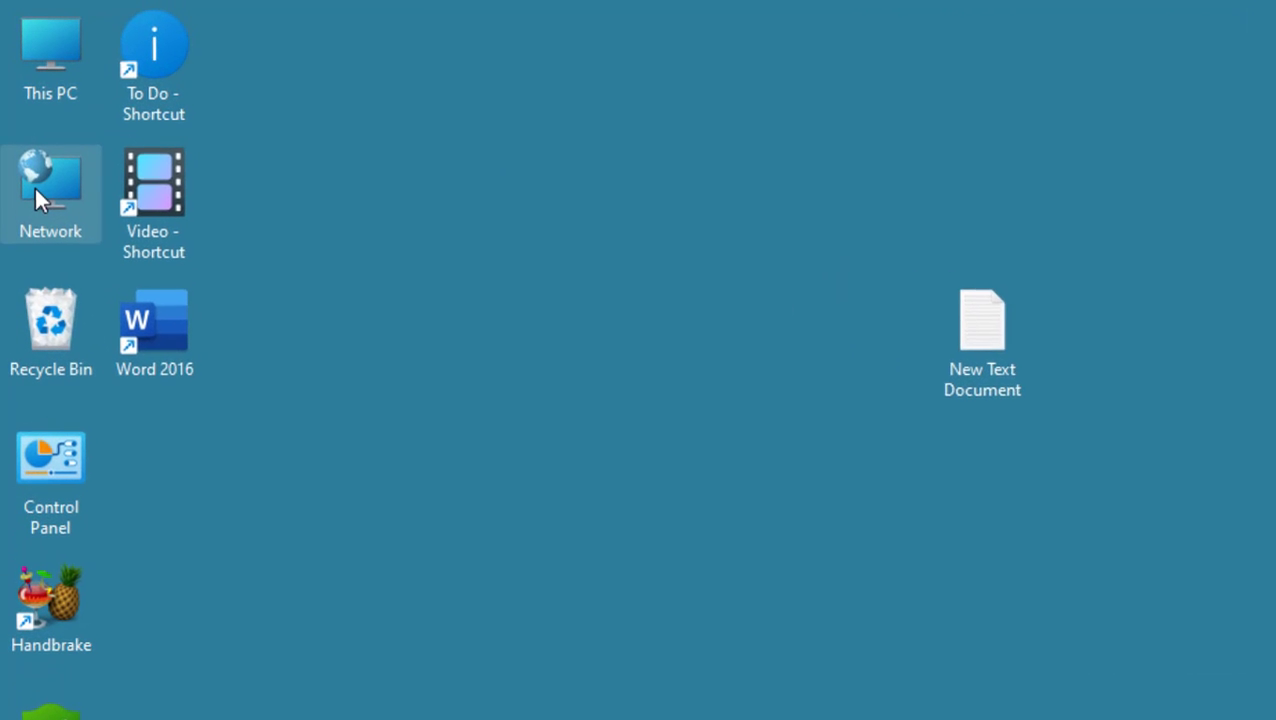
- Reach Network and Sharing Center from the desktop Network icon's Properties
right_click(50, 184)
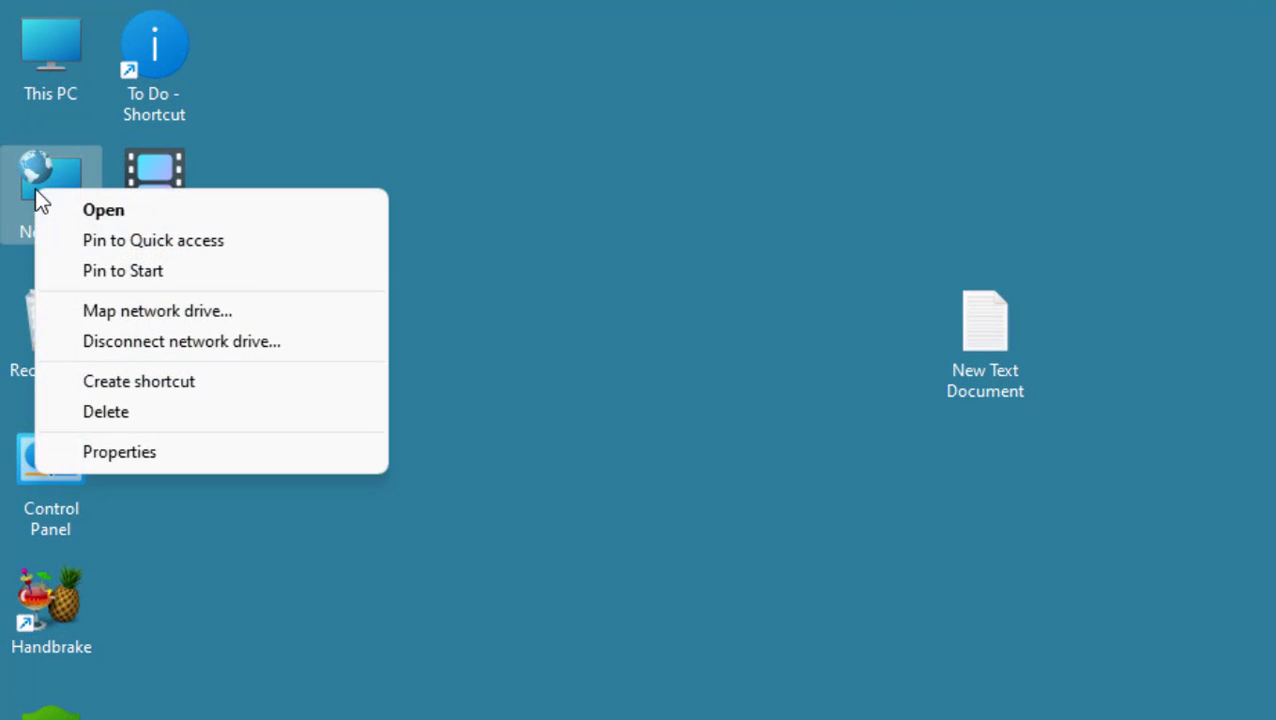
click(210, 464)
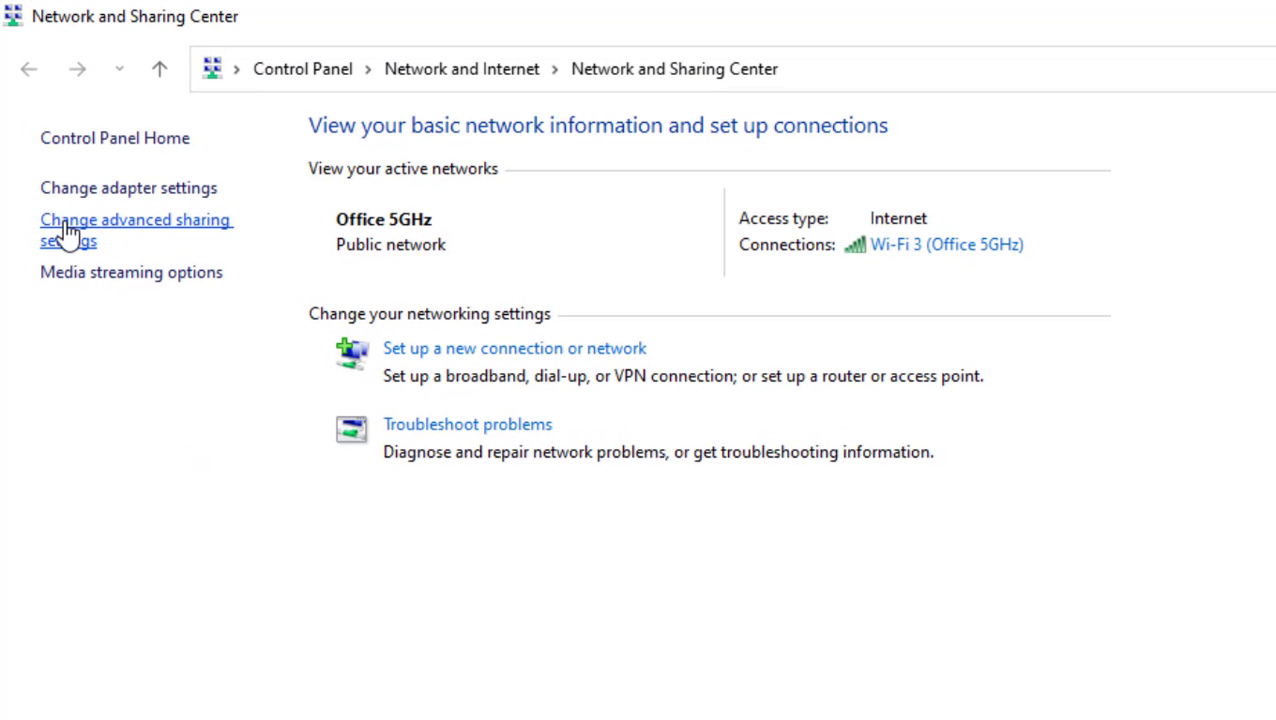
mouse_move(150, 232)
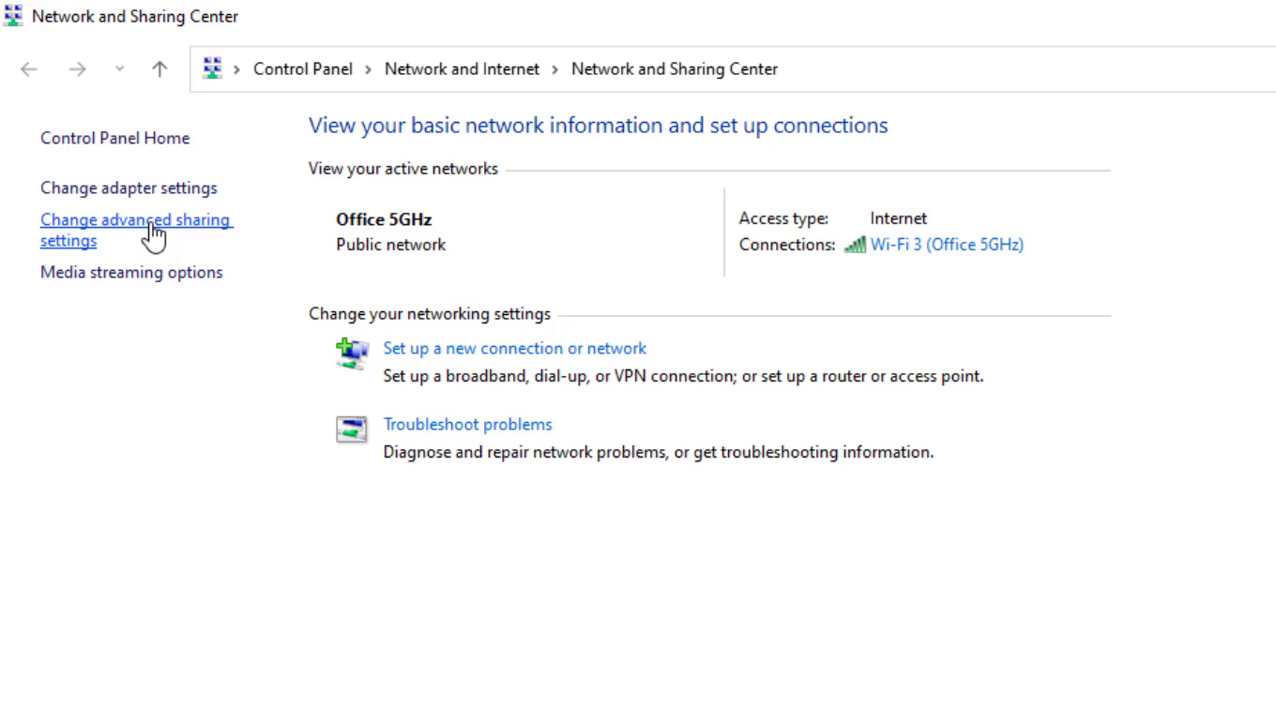
- In Advanced sharing settings, keep network discovery and file and printer sharing on for Public
click(136, 230)
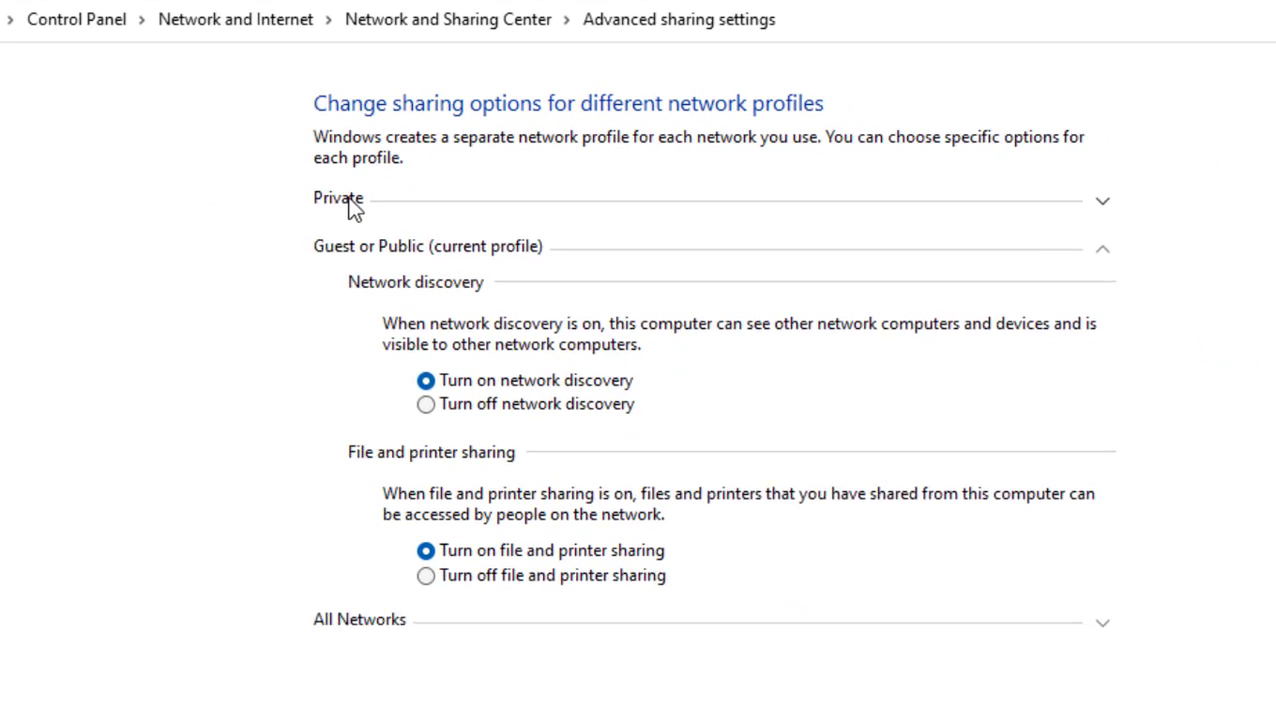
click(336, 198)
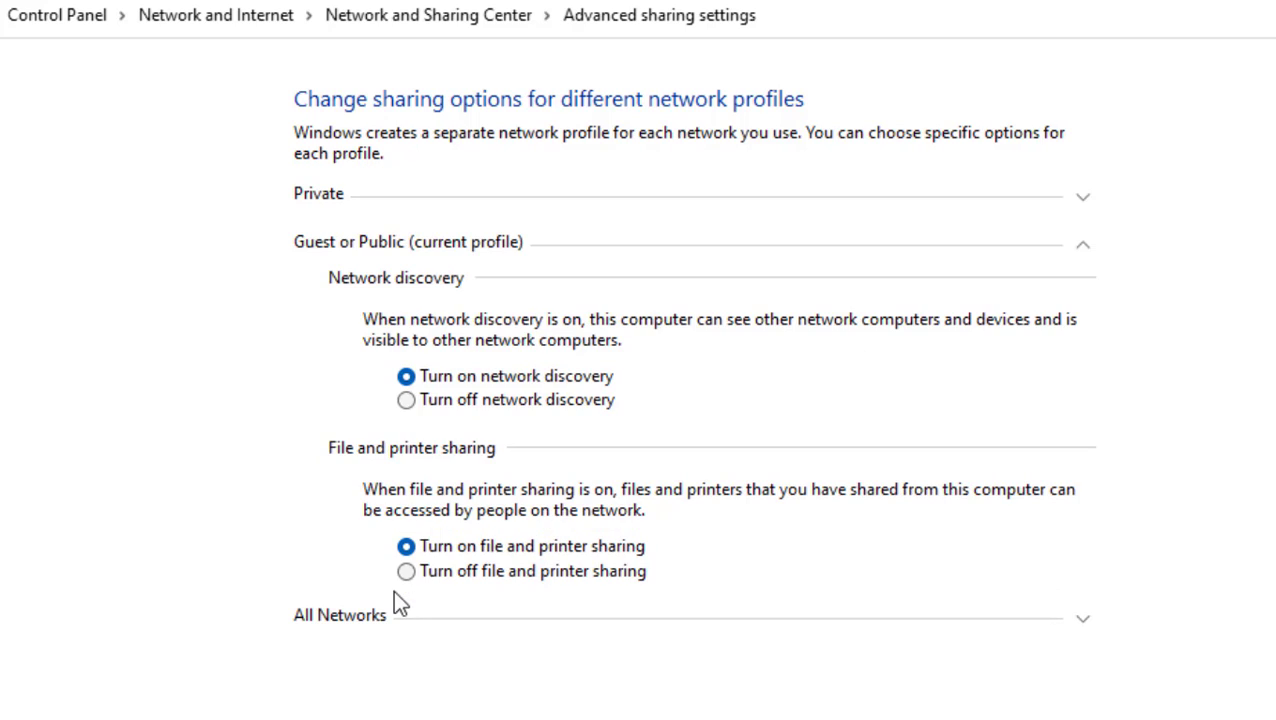
mouse_move(548, 394)
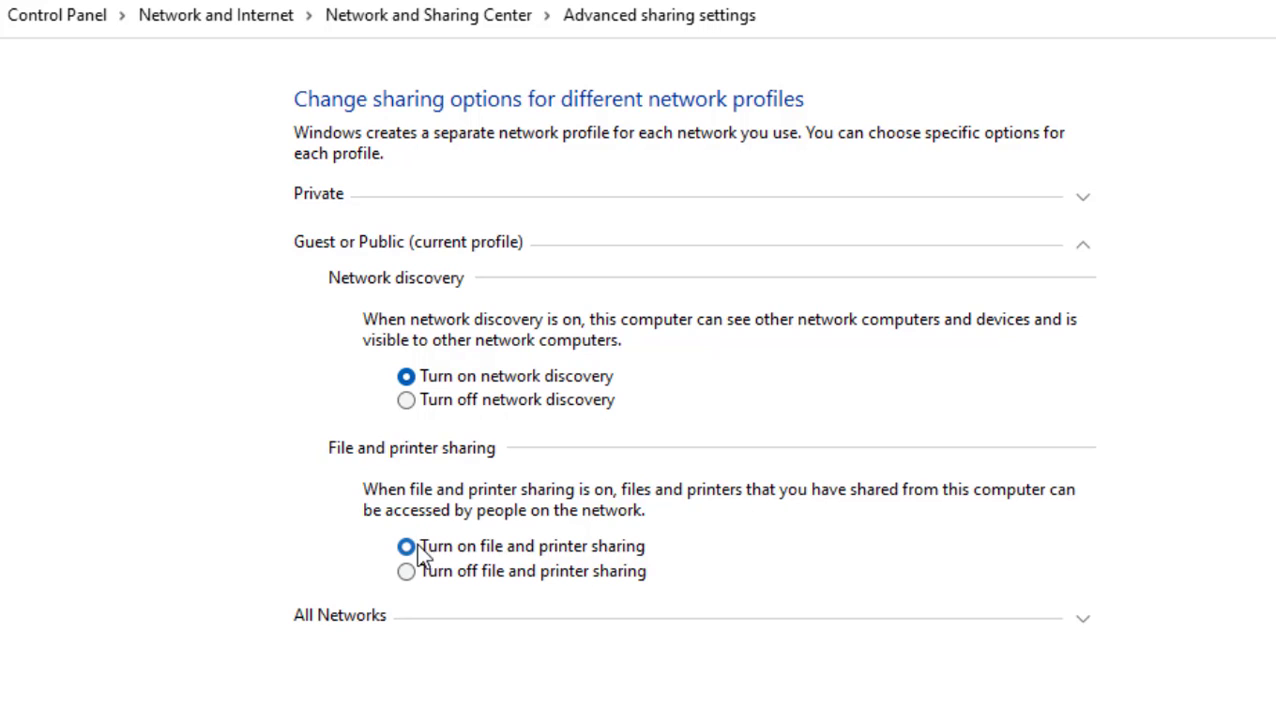
click(406, 546)
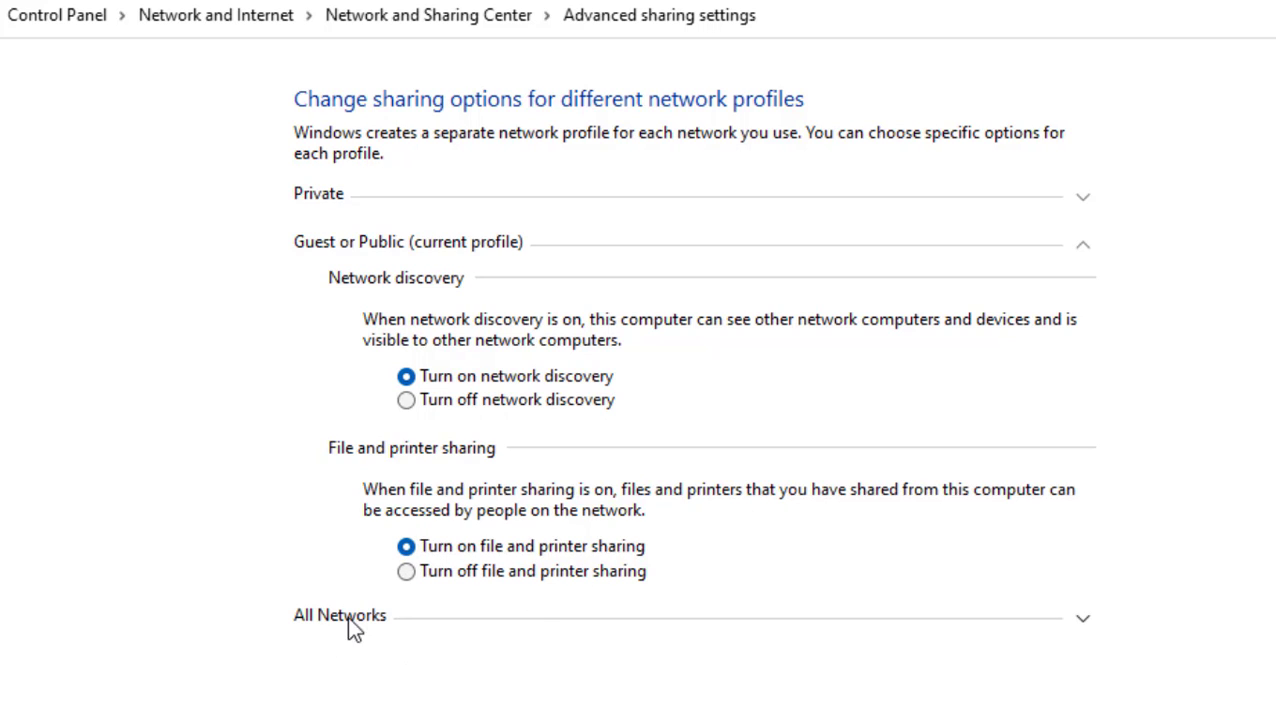
- Under All Networks, turn off password protected sharing and save the changes
click(340, 616)
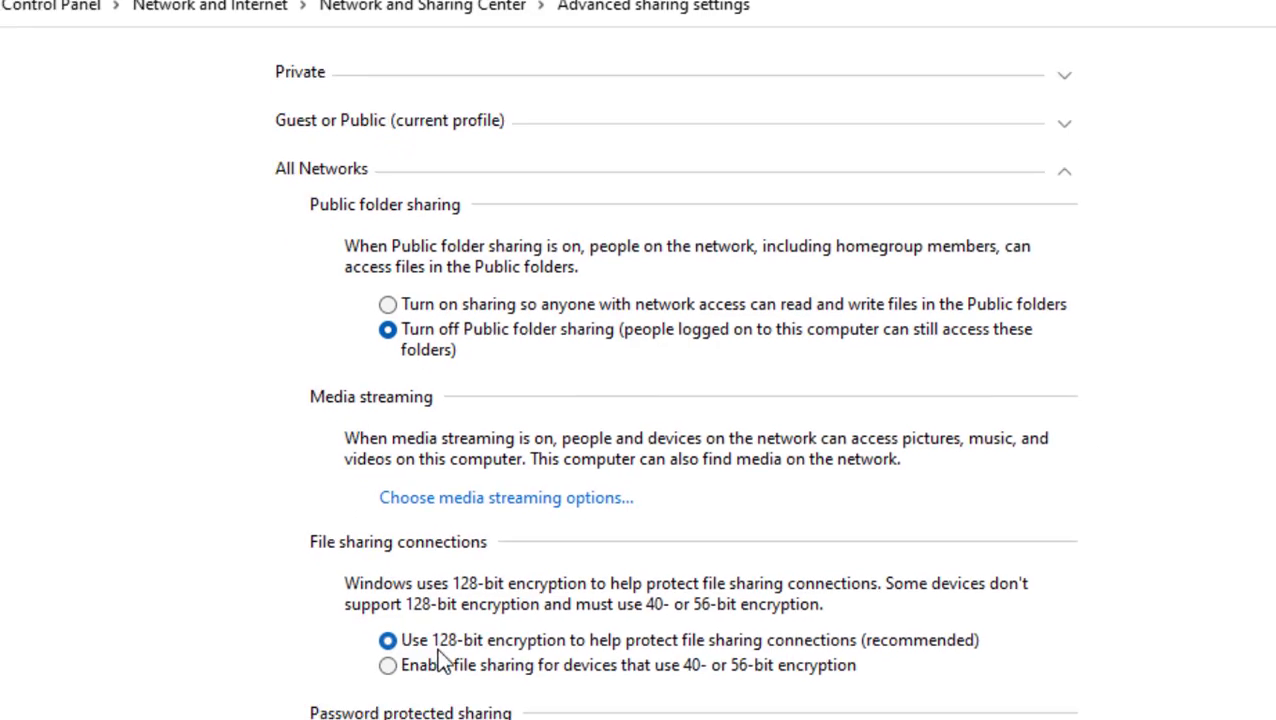
scroll(down, 3)
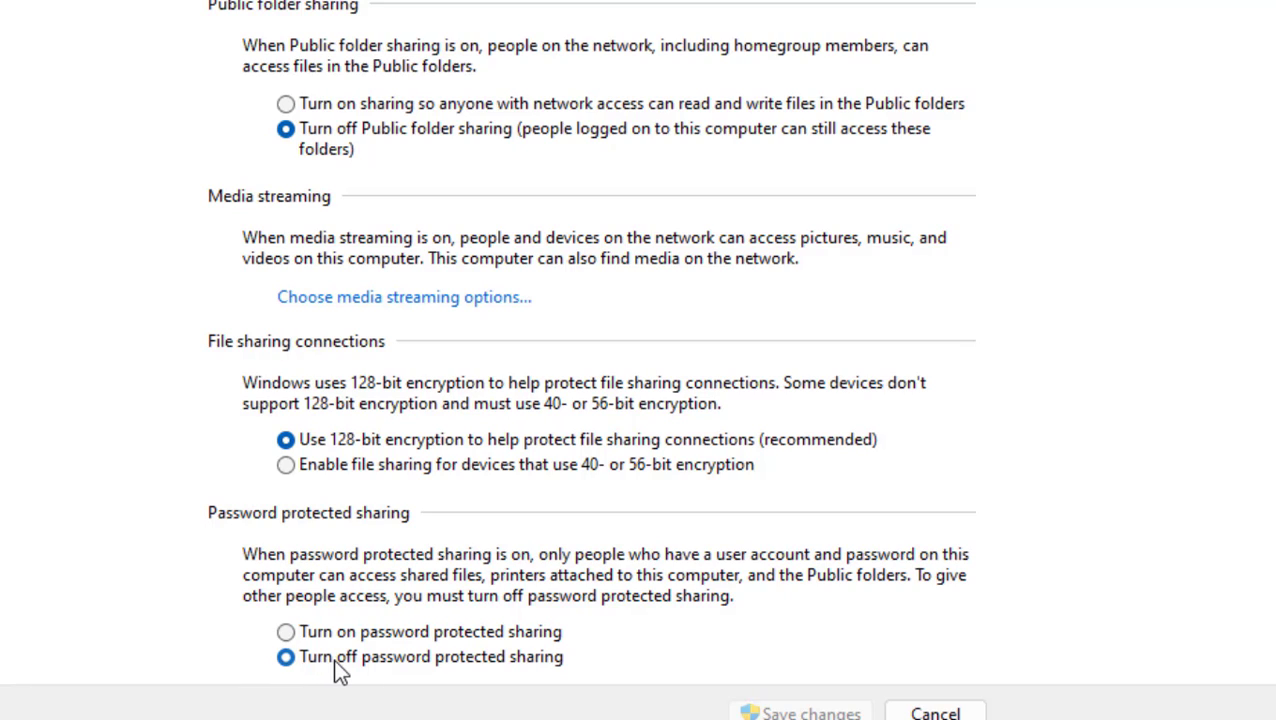
mouse_move(352, 664)
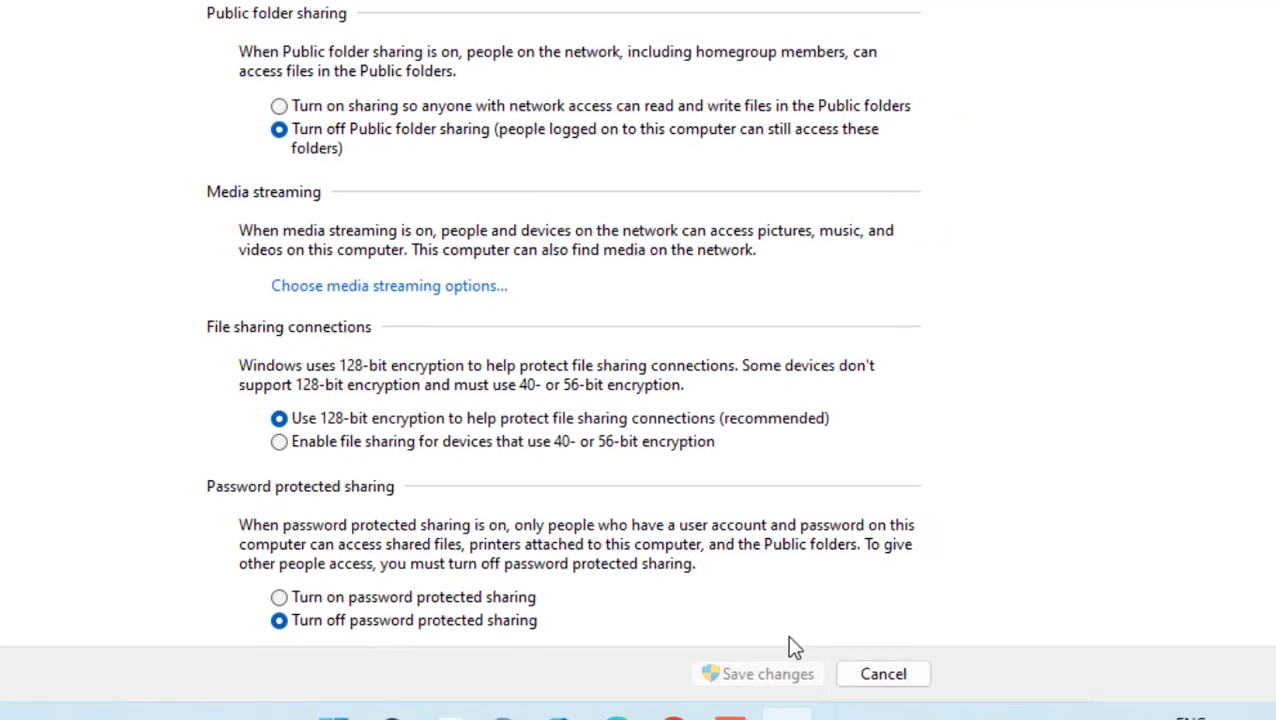
click(882, 672)
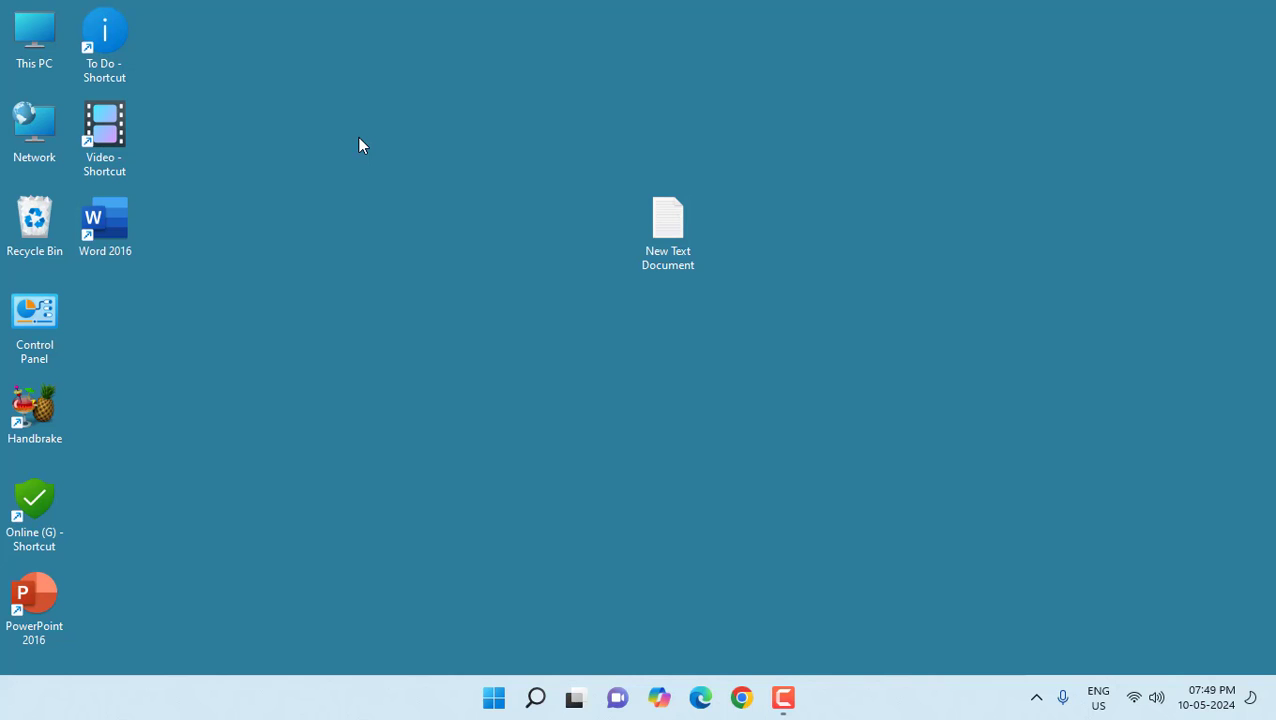
- Launch Registry Editor from the Start menu search
click(492, 696)
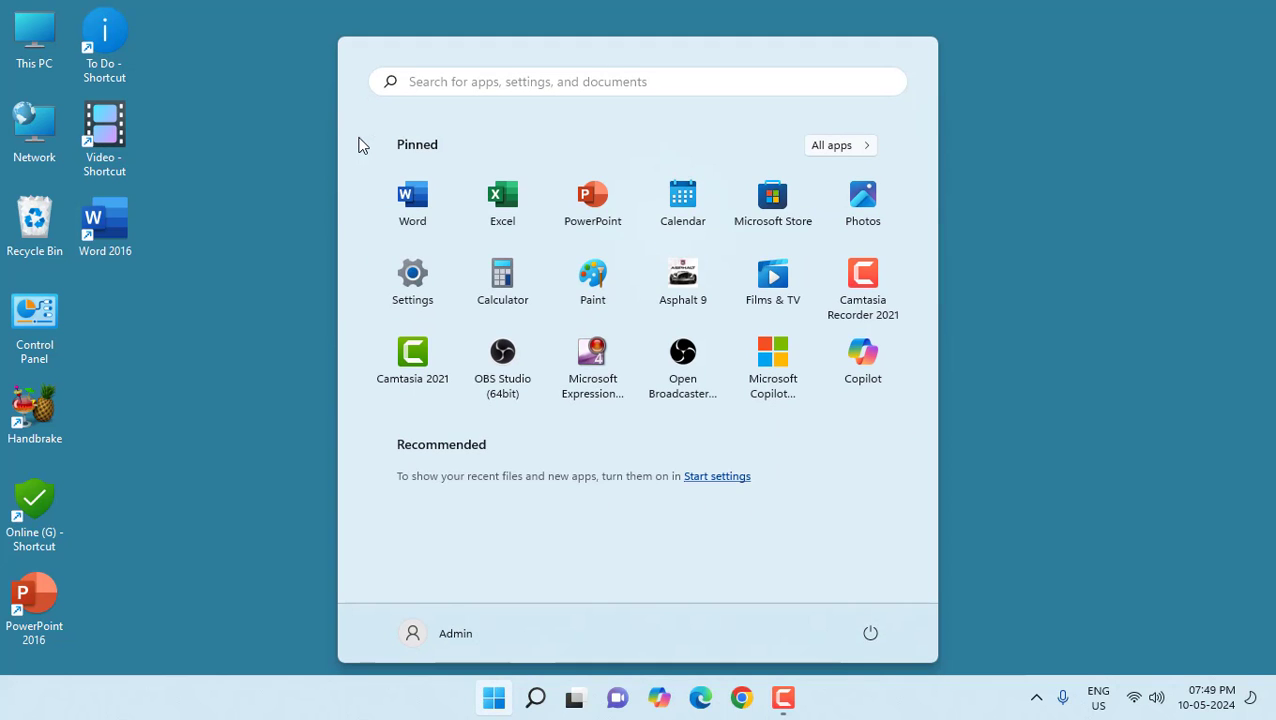
text(registry Editor)
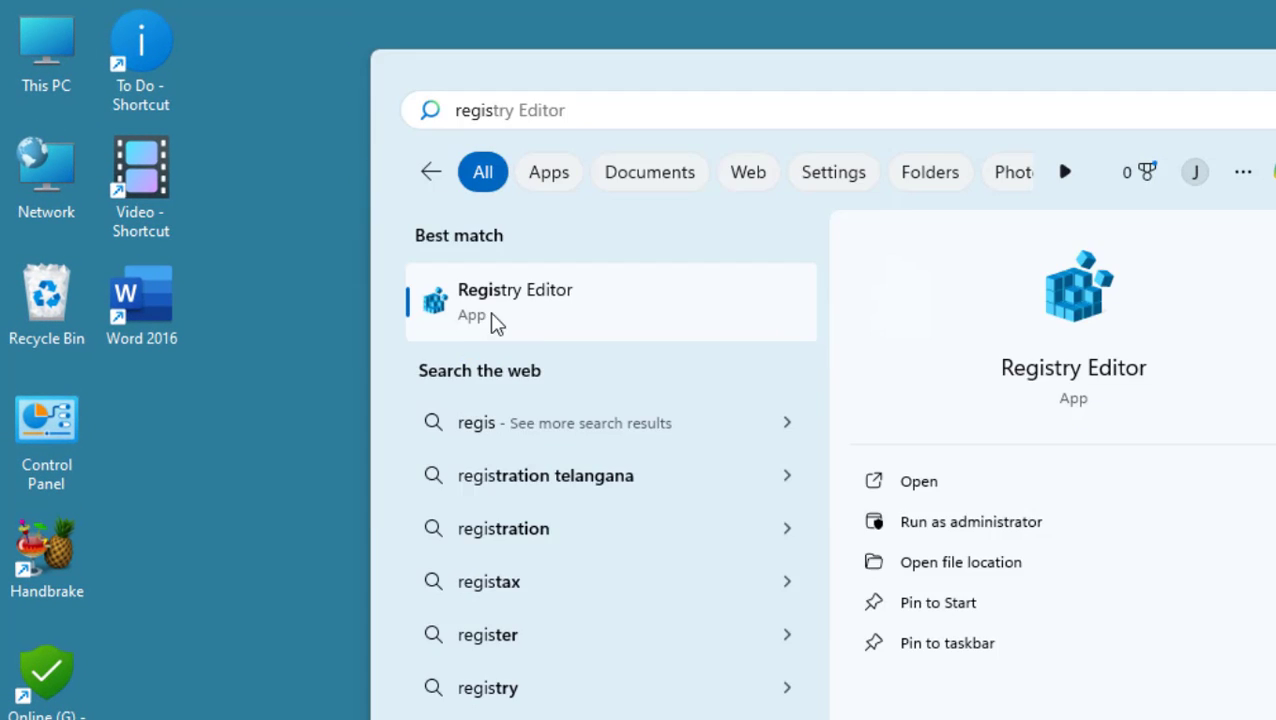
click(516, 300)
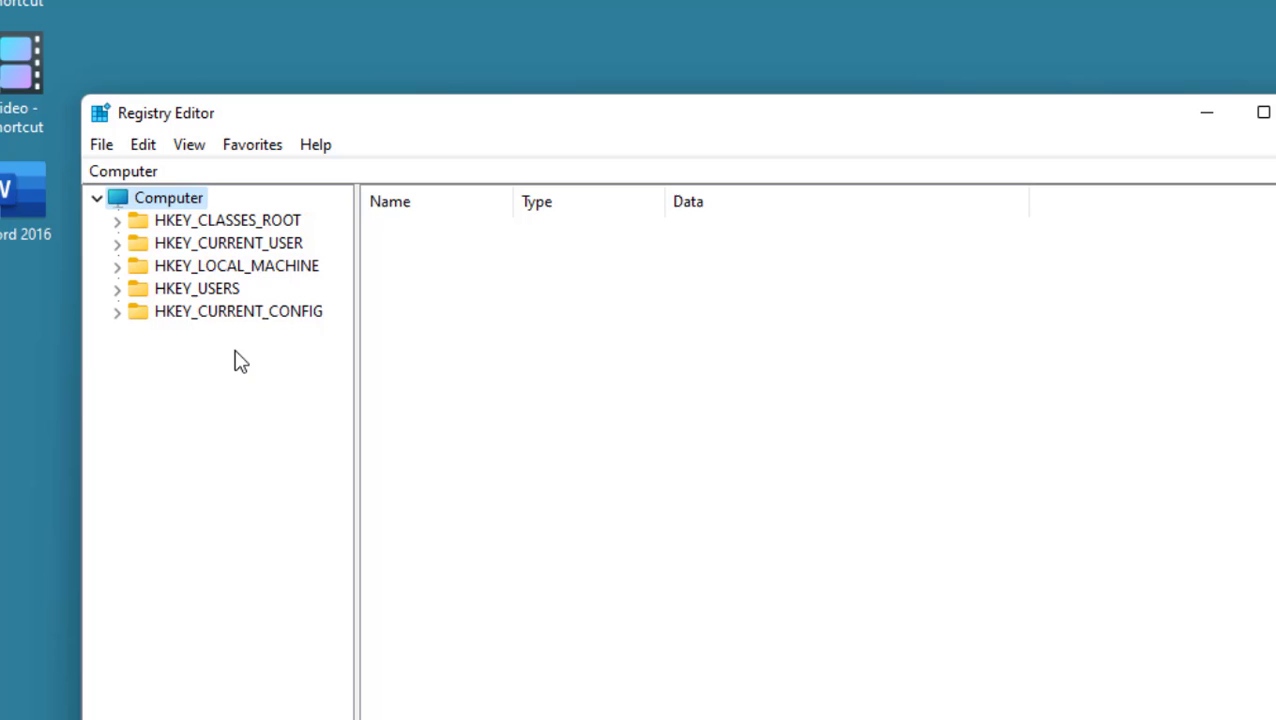
mouse_move(118, 320)
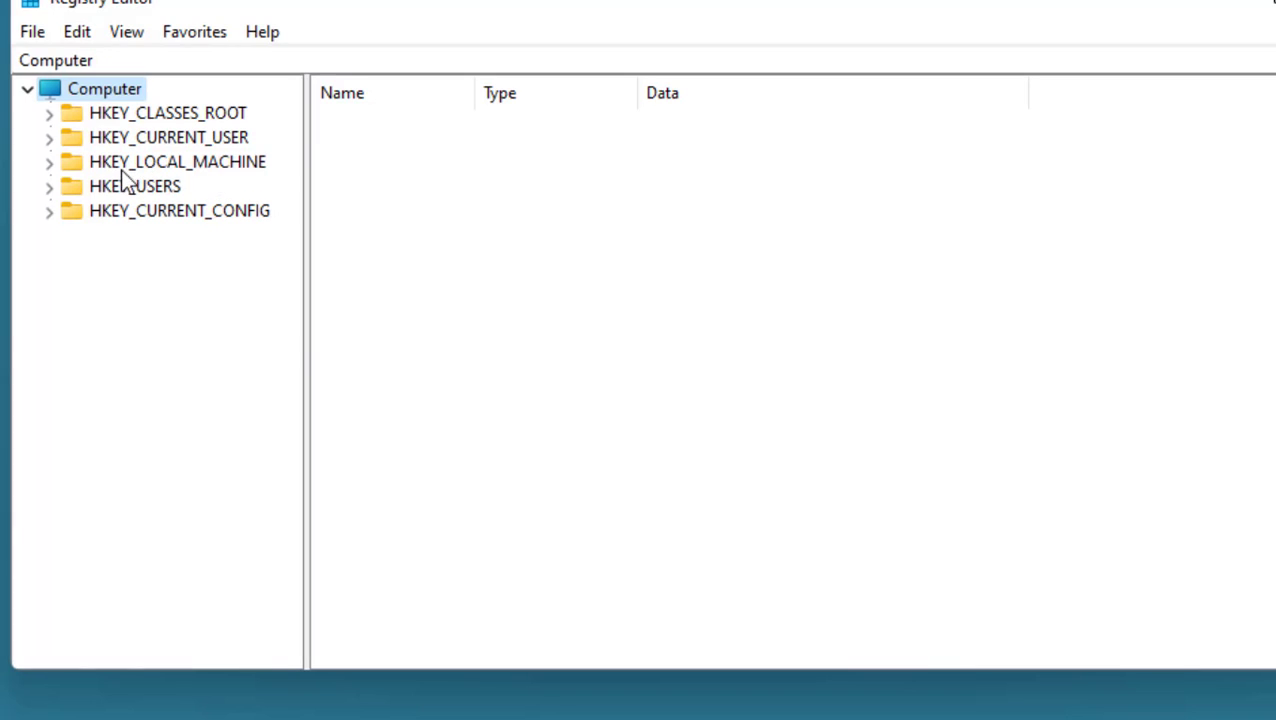
- Expand HKEY_LOCAL_MACHINE > SYSTEM > CurrentControlSet > Control and select the Print key
click(176, 160)
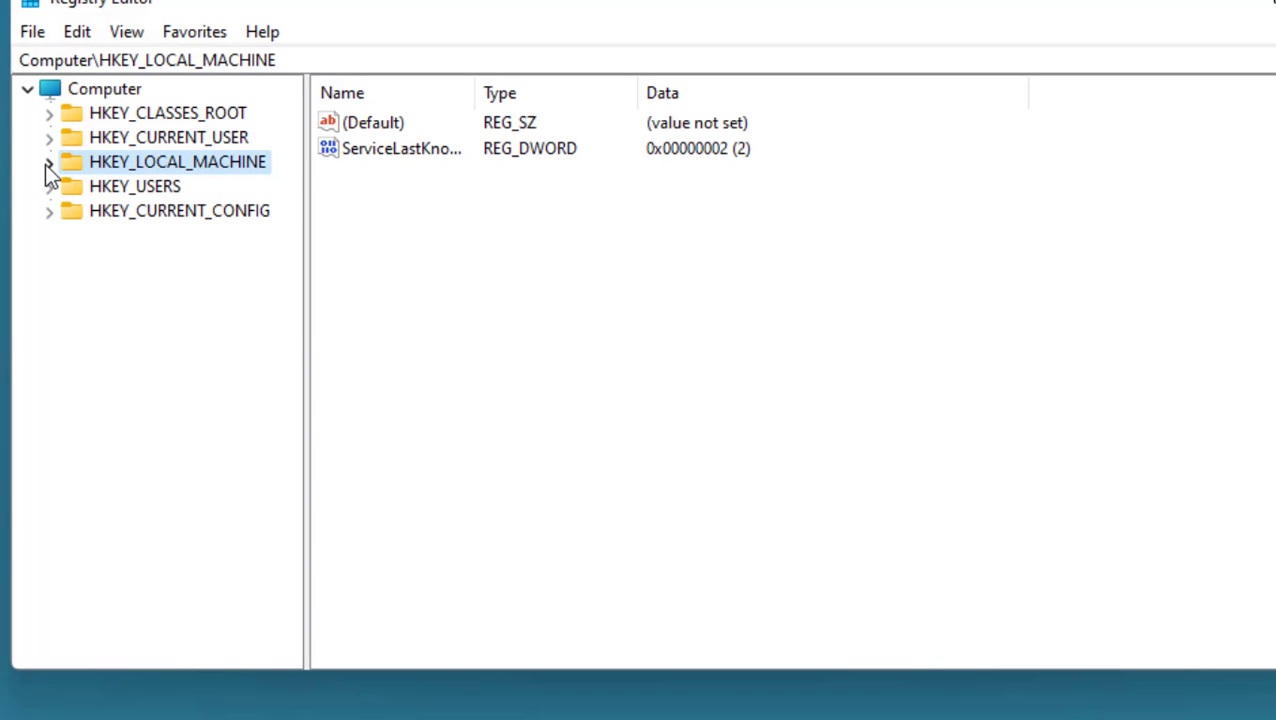
click(48, 160)
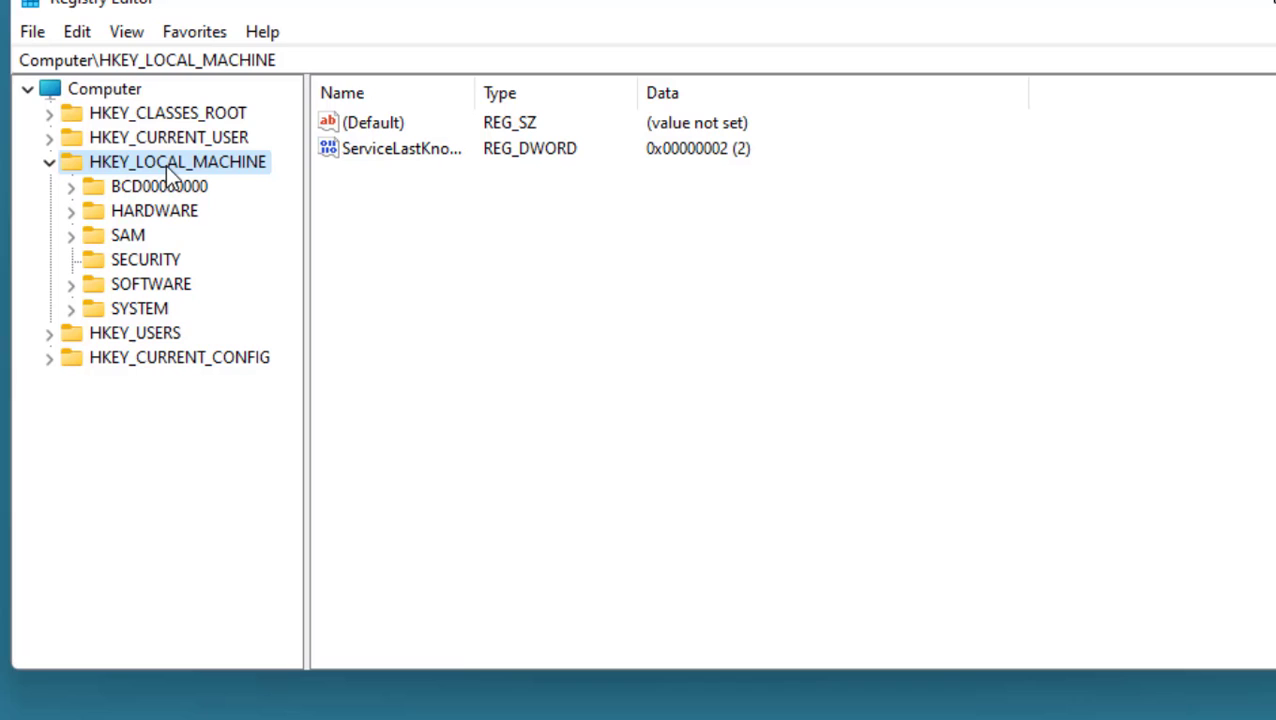
click(140, 308)
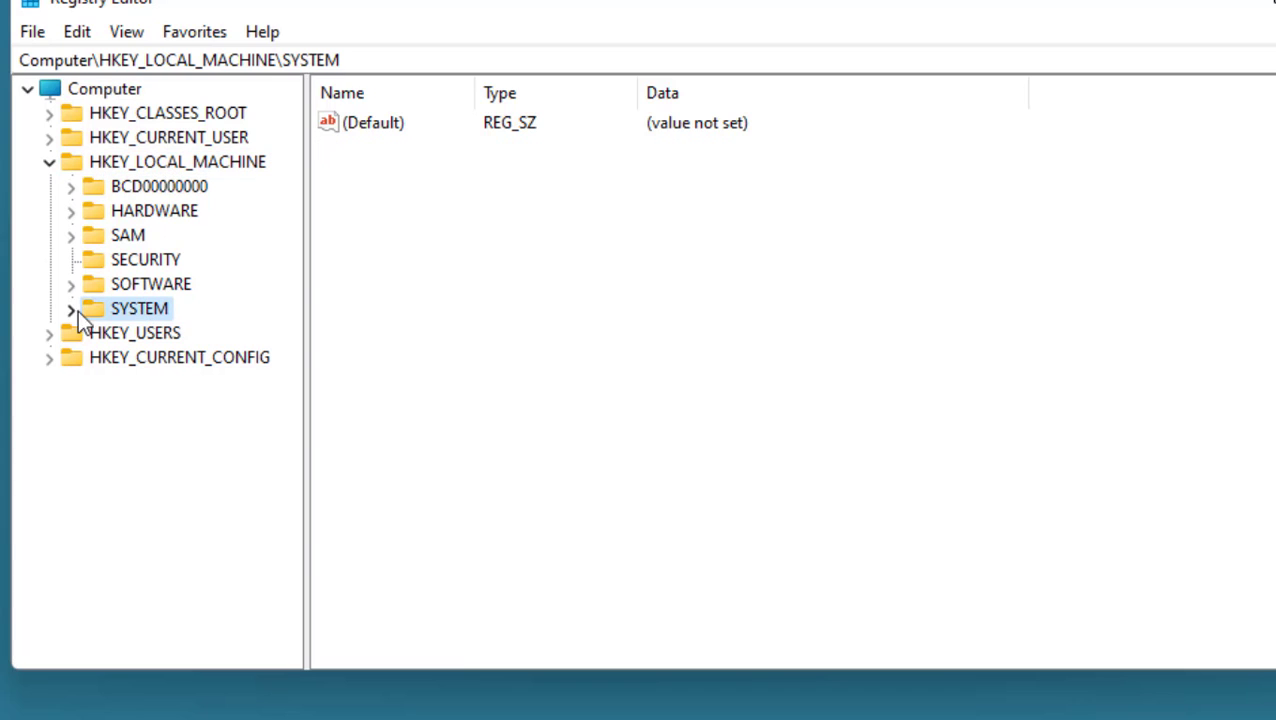
click(70, 308)
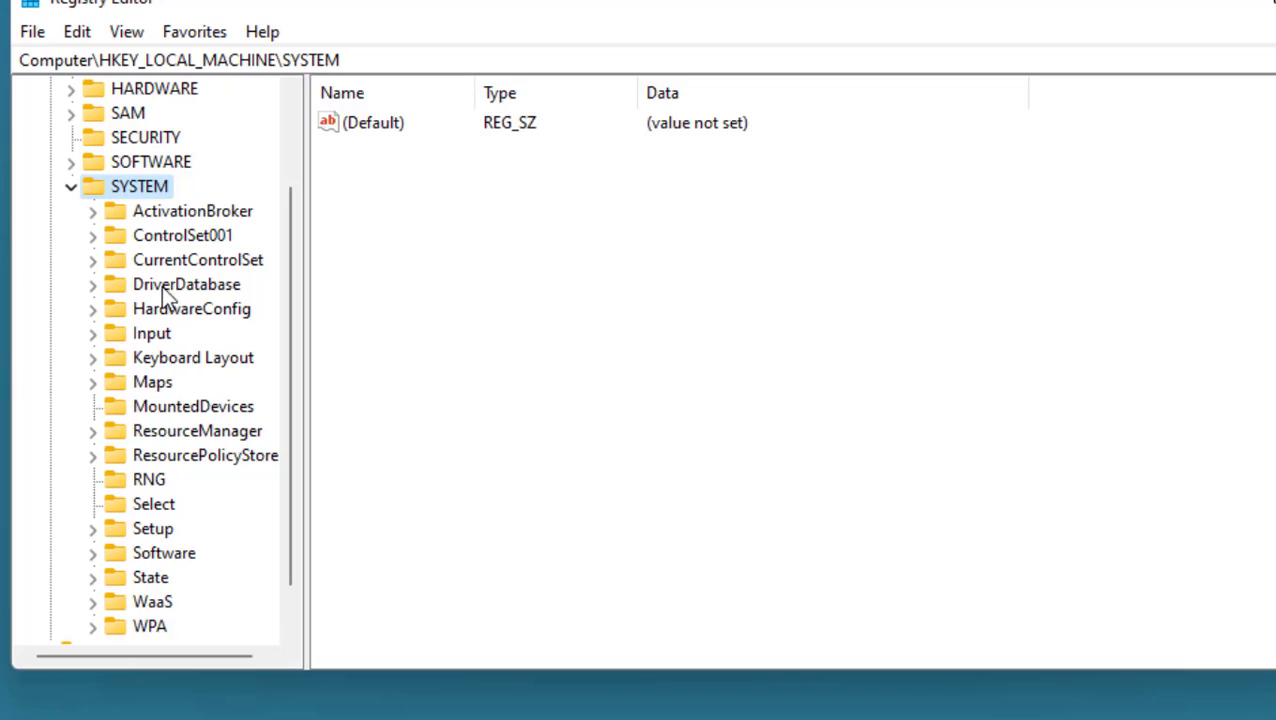
mouse_move(190, 270)
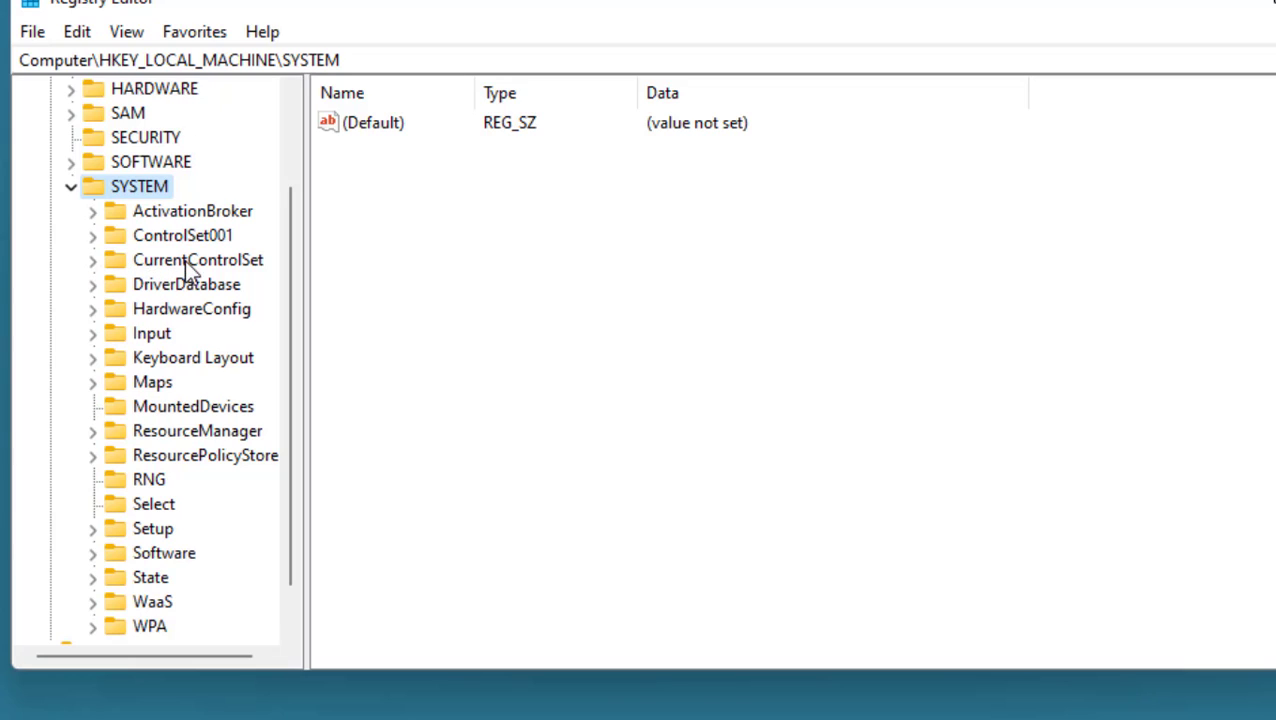
click(196, 260)
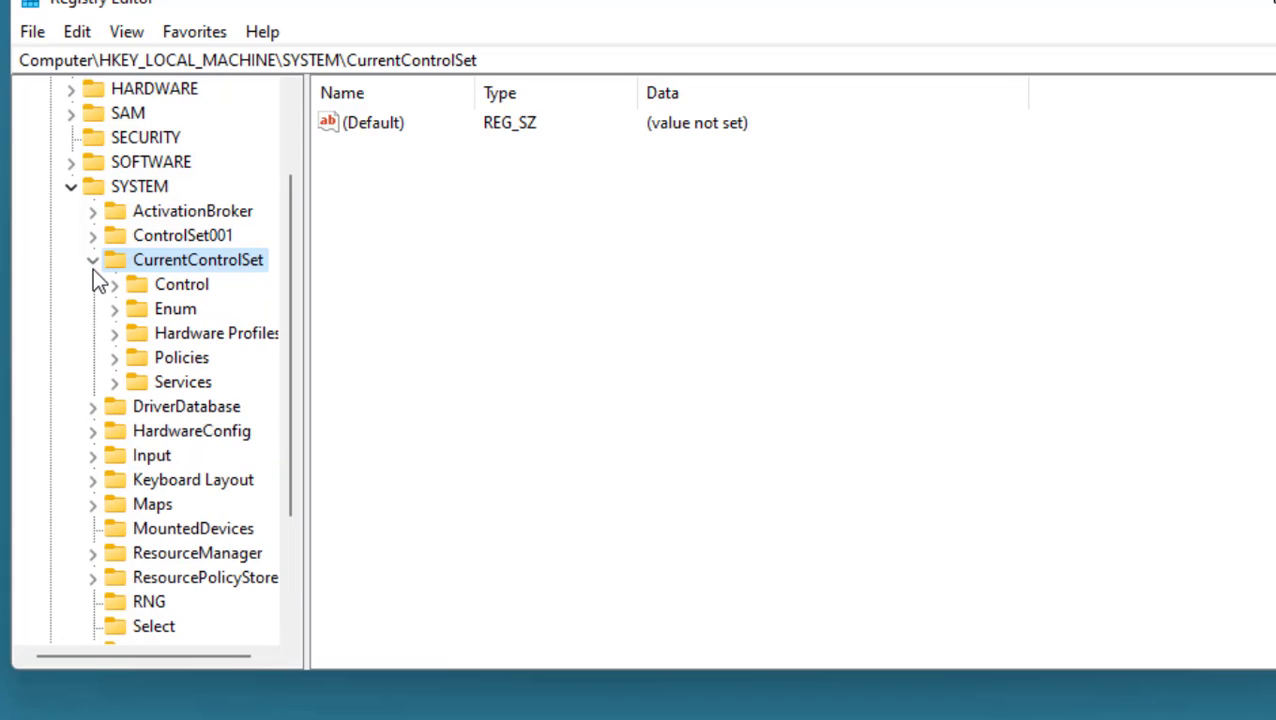
mouse_move(204, 298)
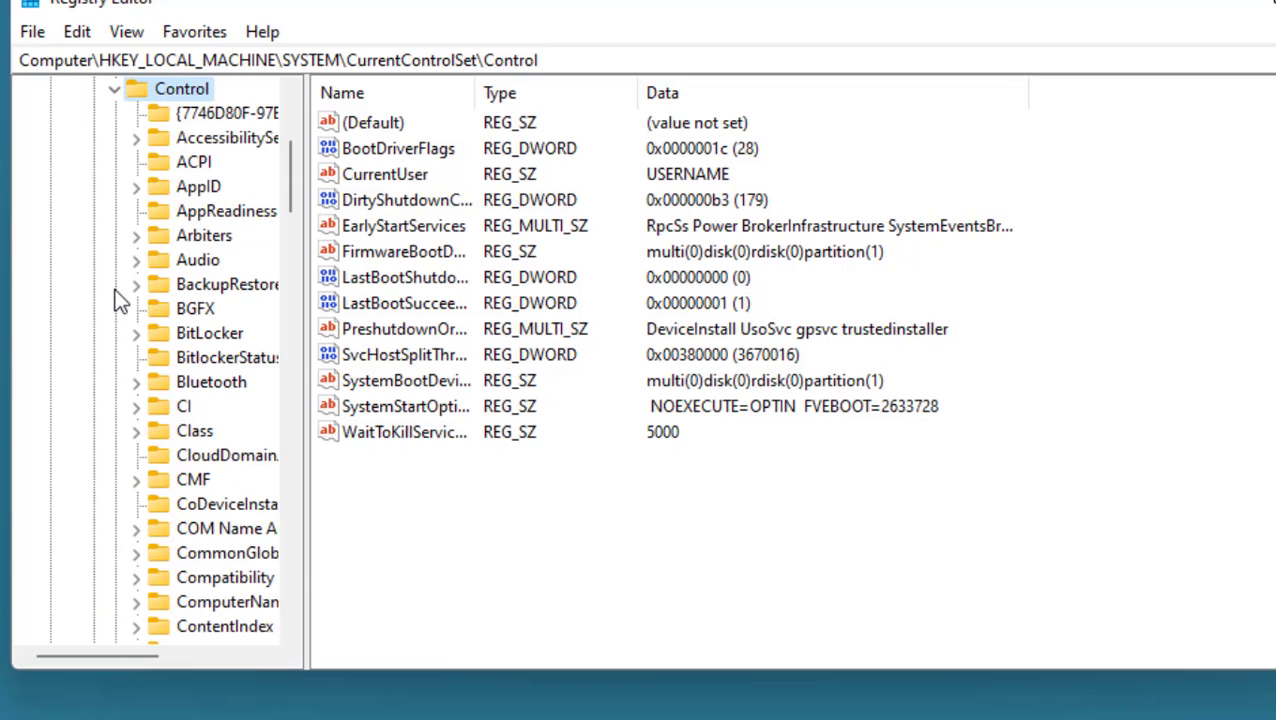
scroll(down, 3)
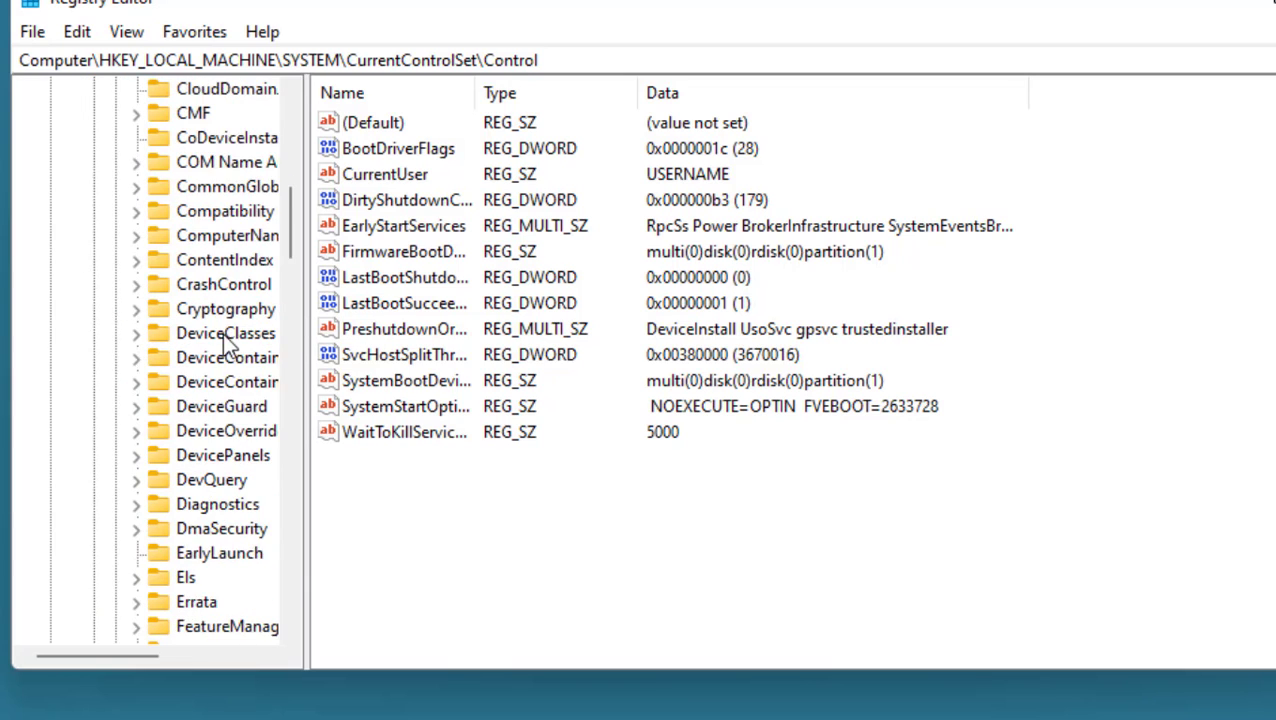
scroll(down, 3)
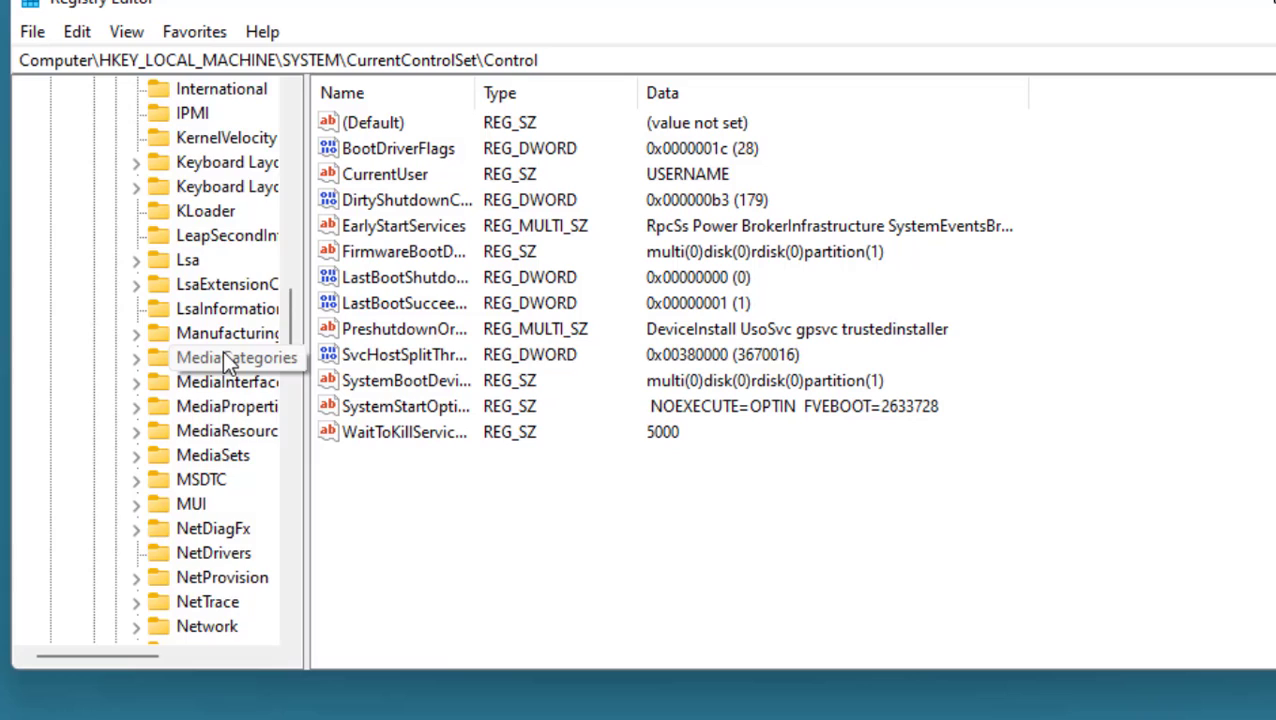
scroll(down, 3)
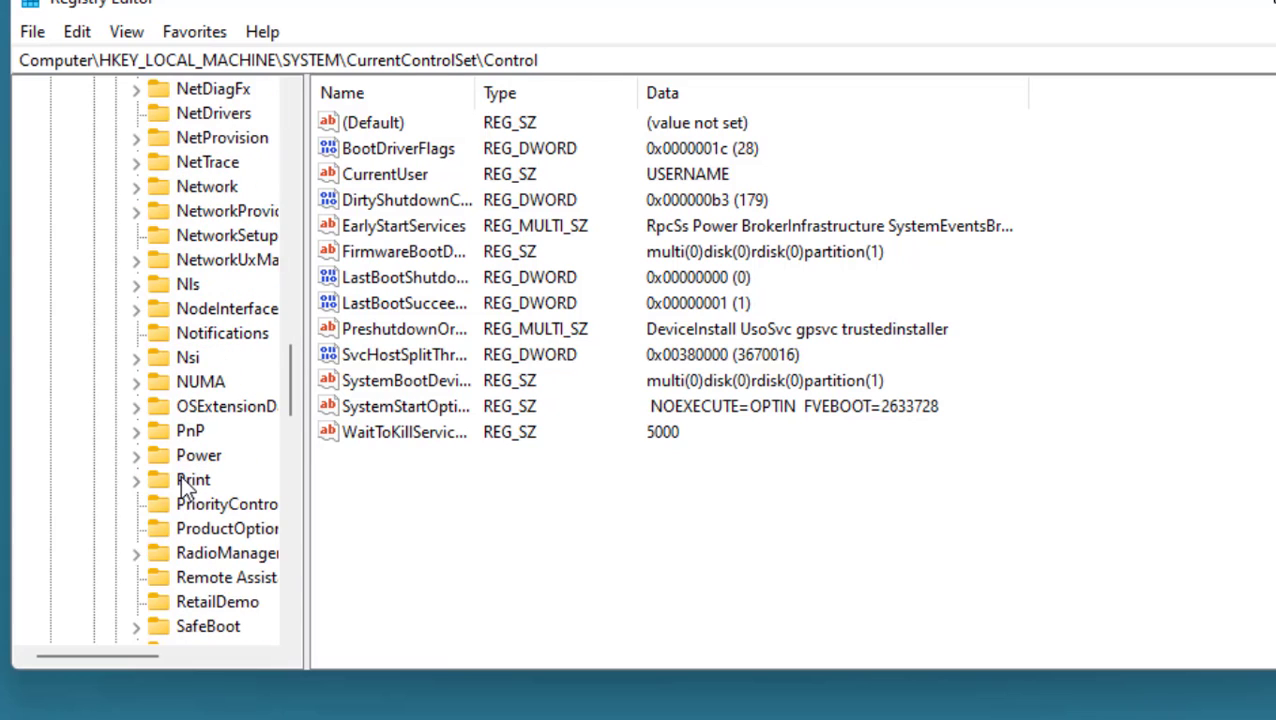
click(194, 480)
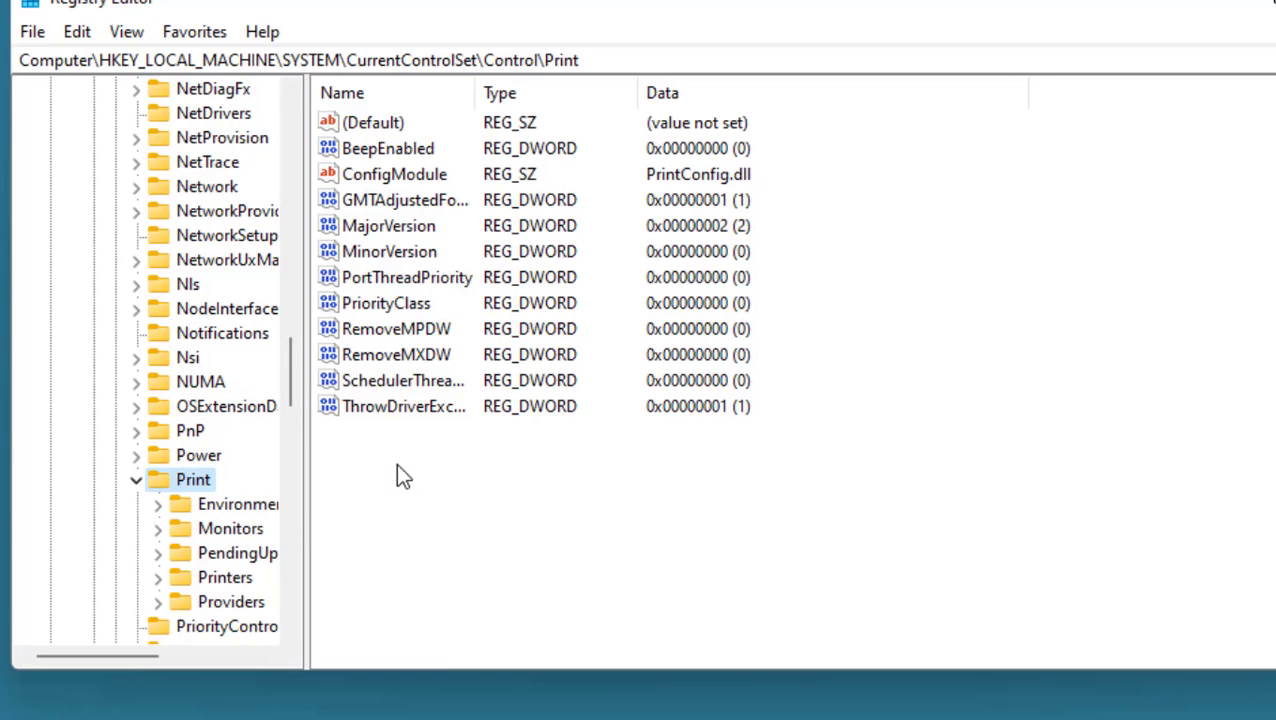
- Create a new DWORD (32-bit) value in Print named RpcAuthnLevelPrivacyEnable
right_click(400, 476)
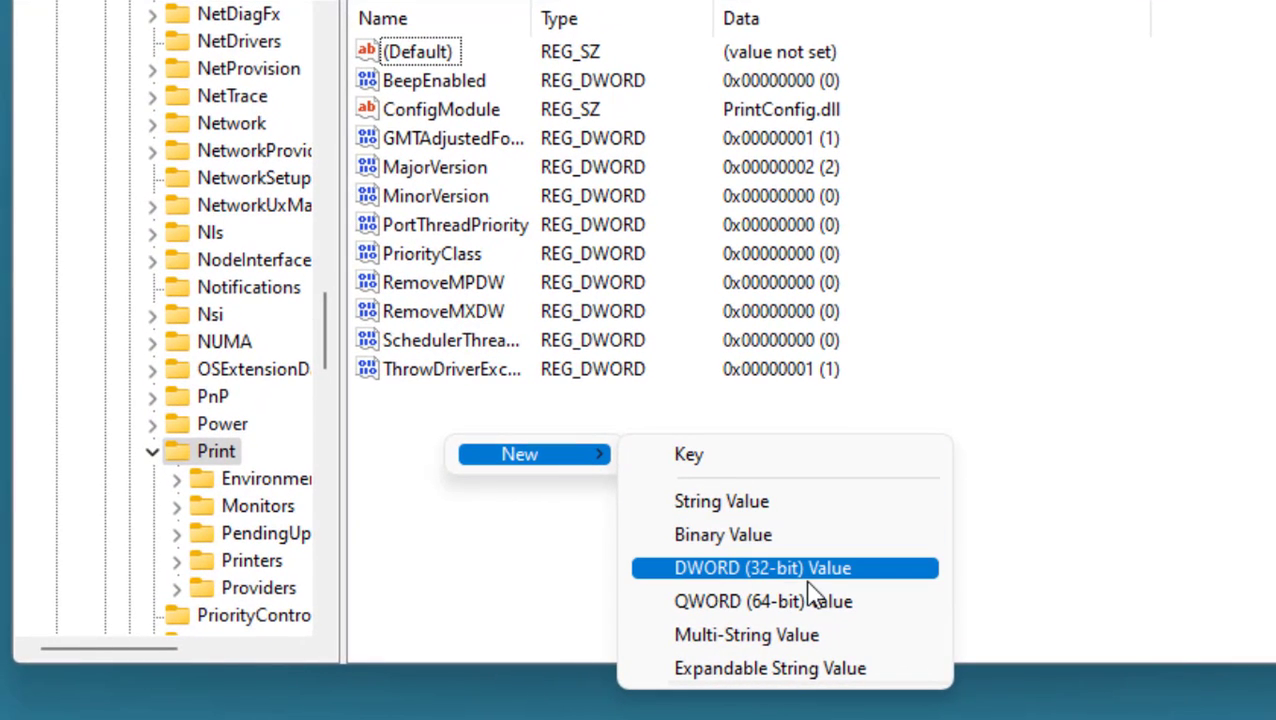
click(784, 568)
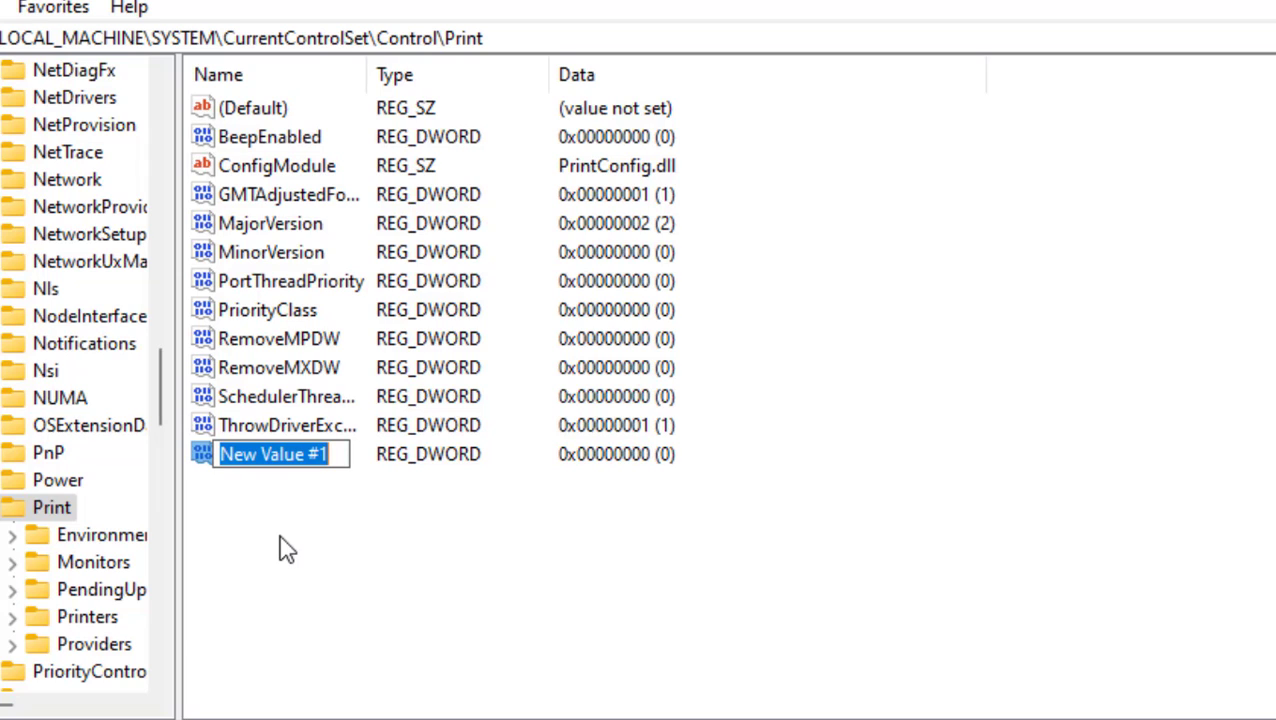
text(R)
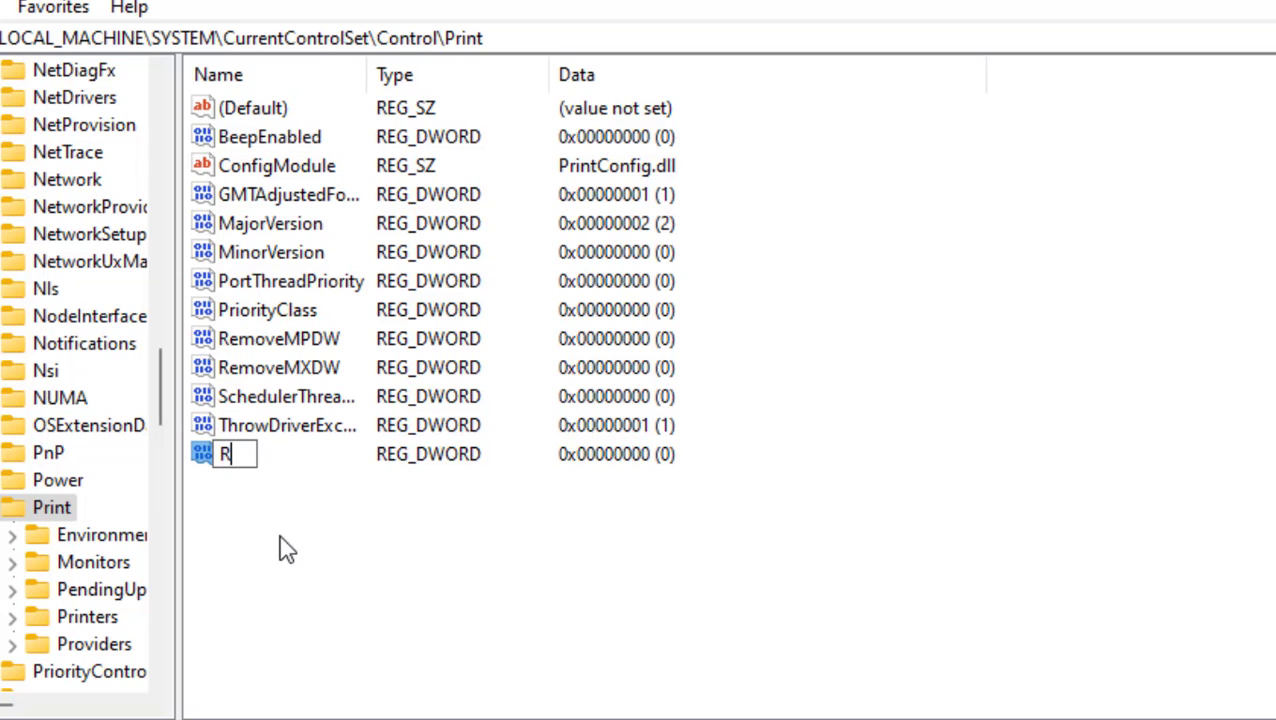
text(pcAuthn)
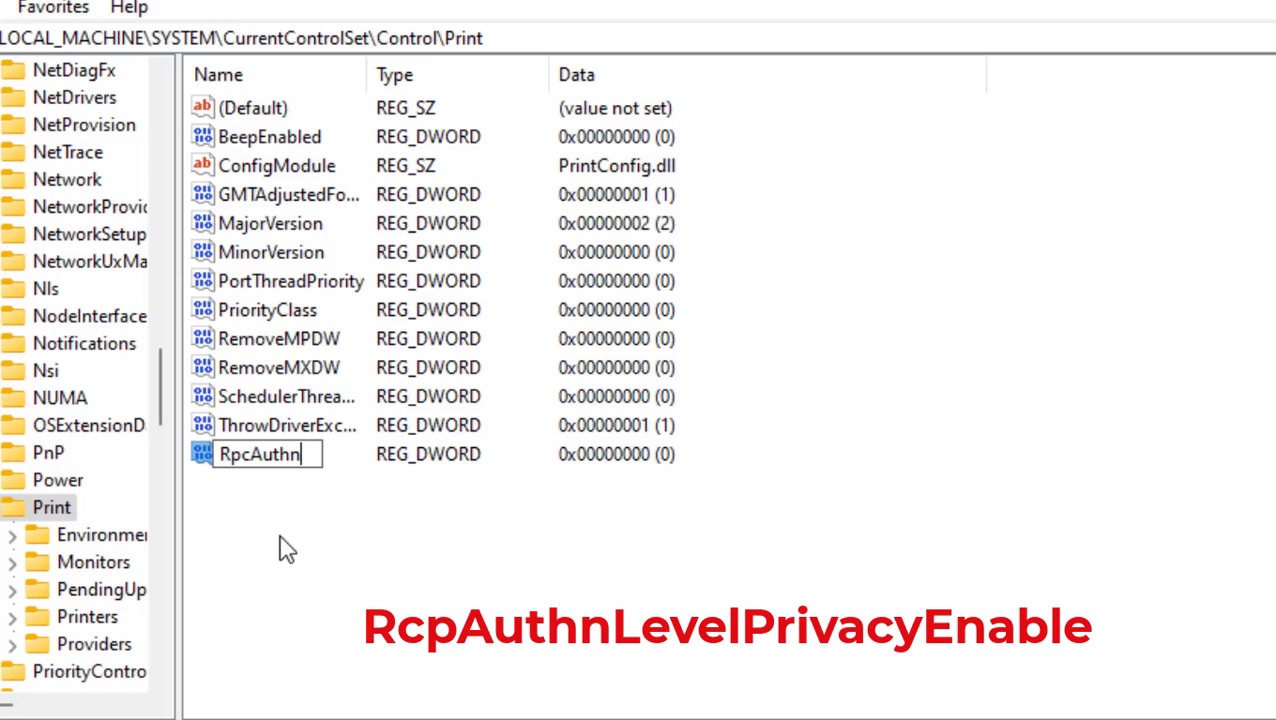
text(LevelP...)
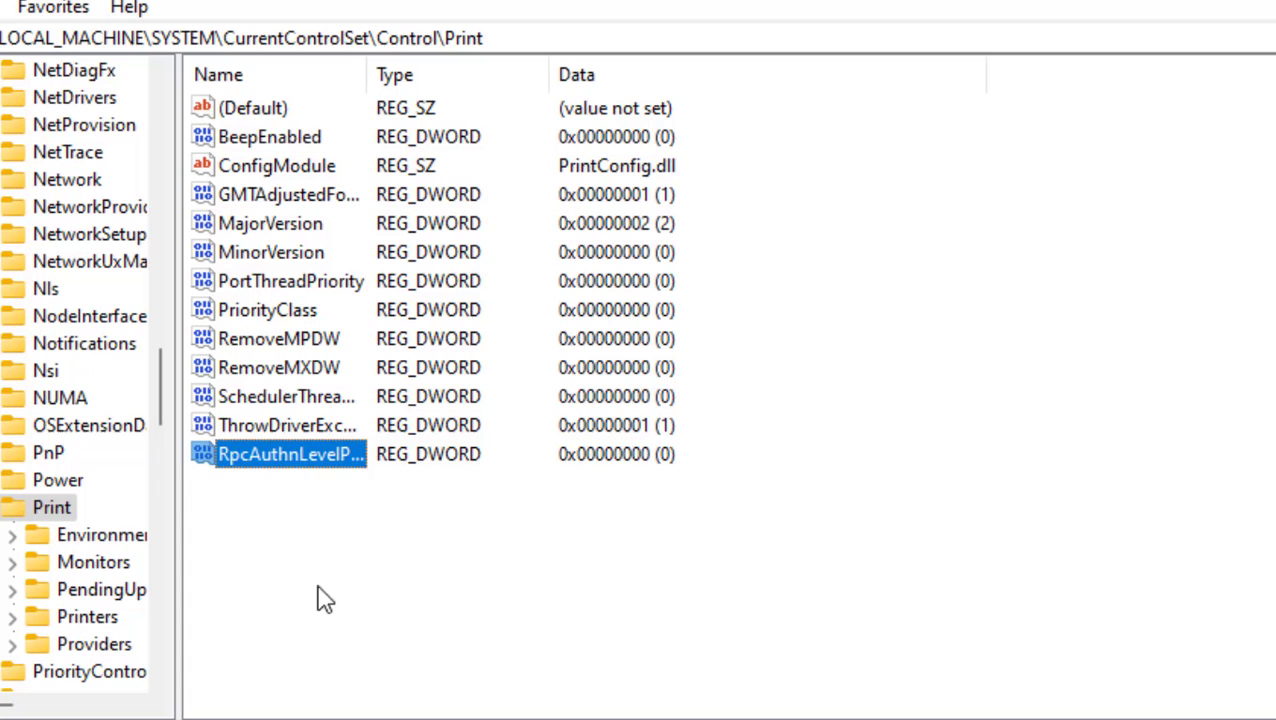
- Modify RpcAuthnLevelPrivacyEnable and confirm its value data as 0
right_click(290, 452)
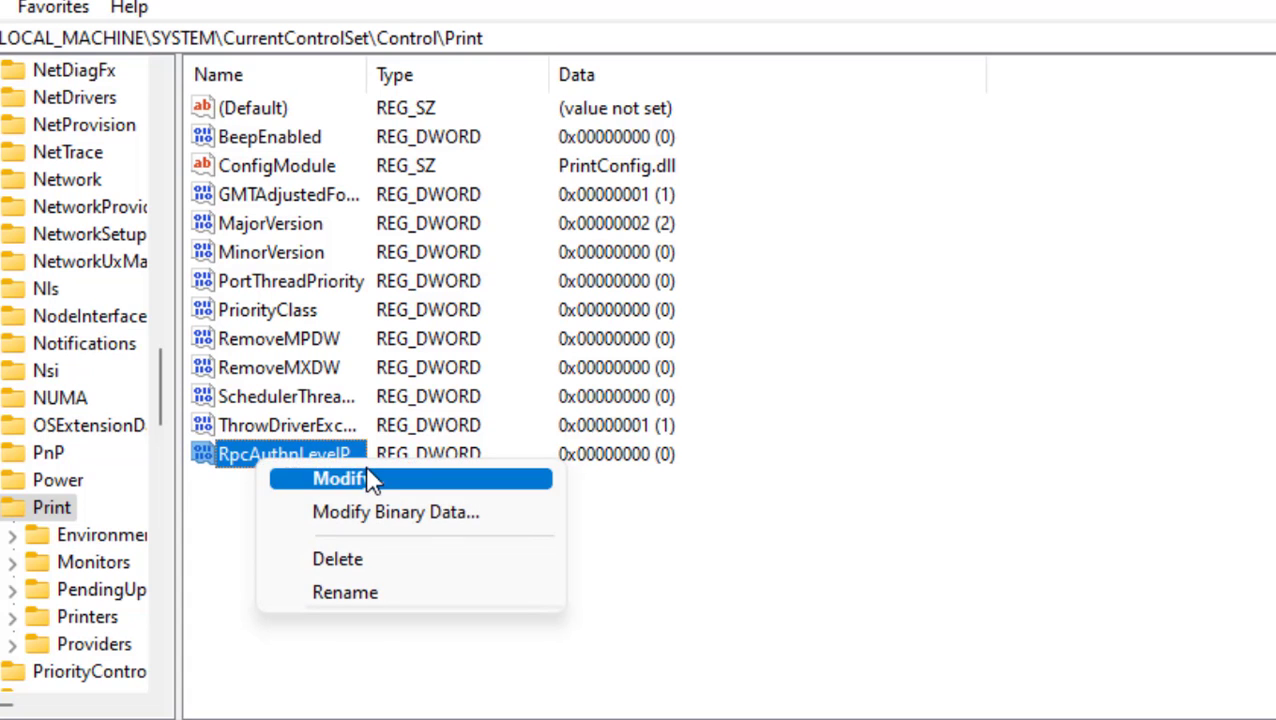
click(340, 478)
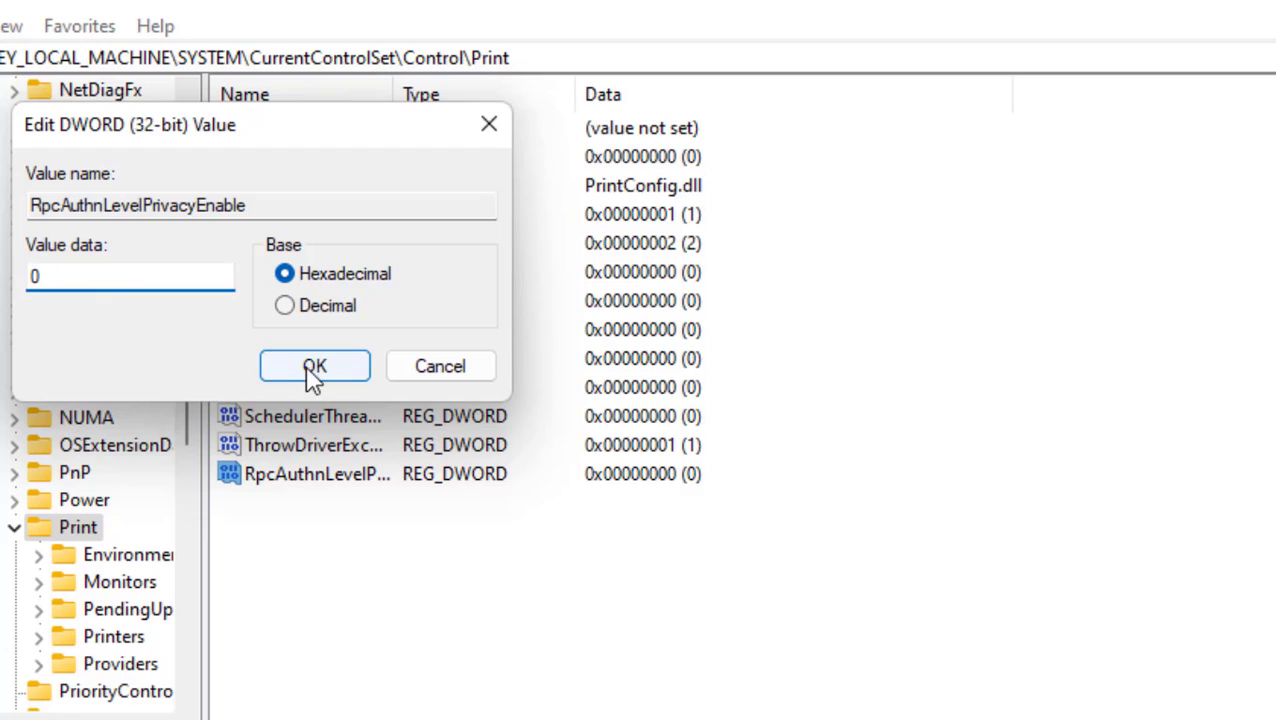
click(316, 366)
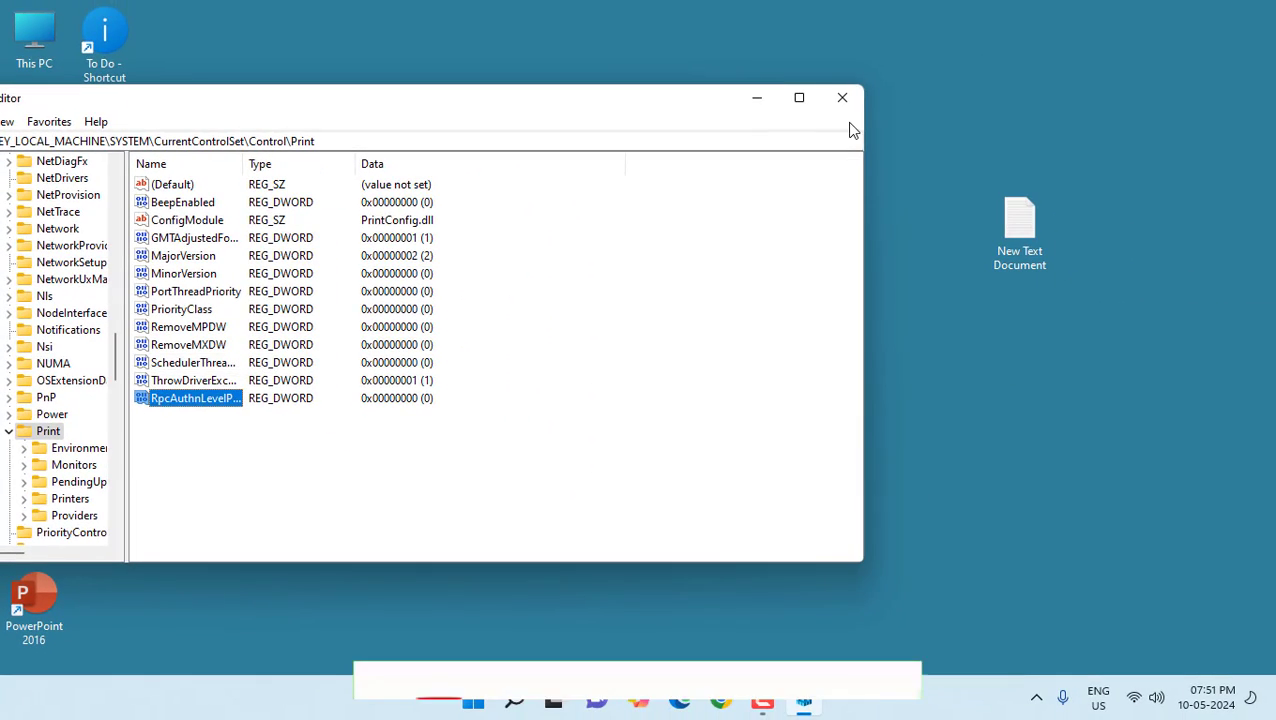
- Launch Services and restart the Print Spooler service
click(840, 96)
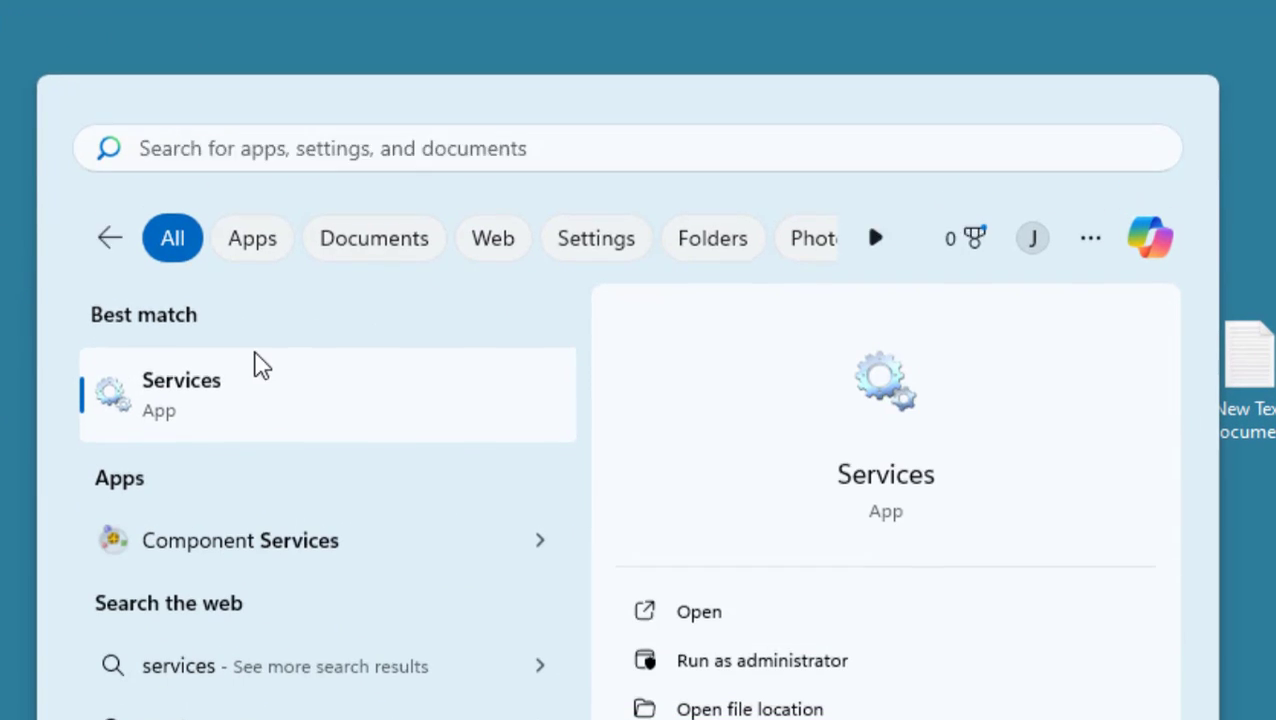
click(180, 392)
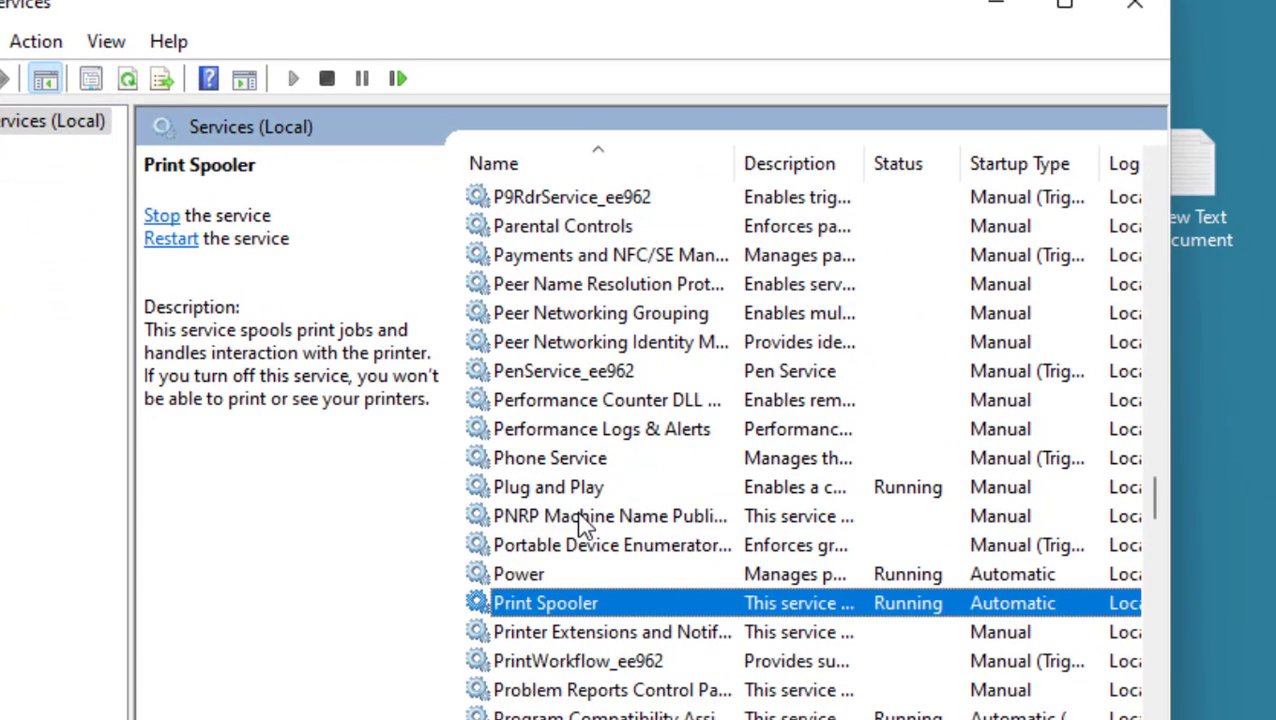
mouse_move(556, 620)
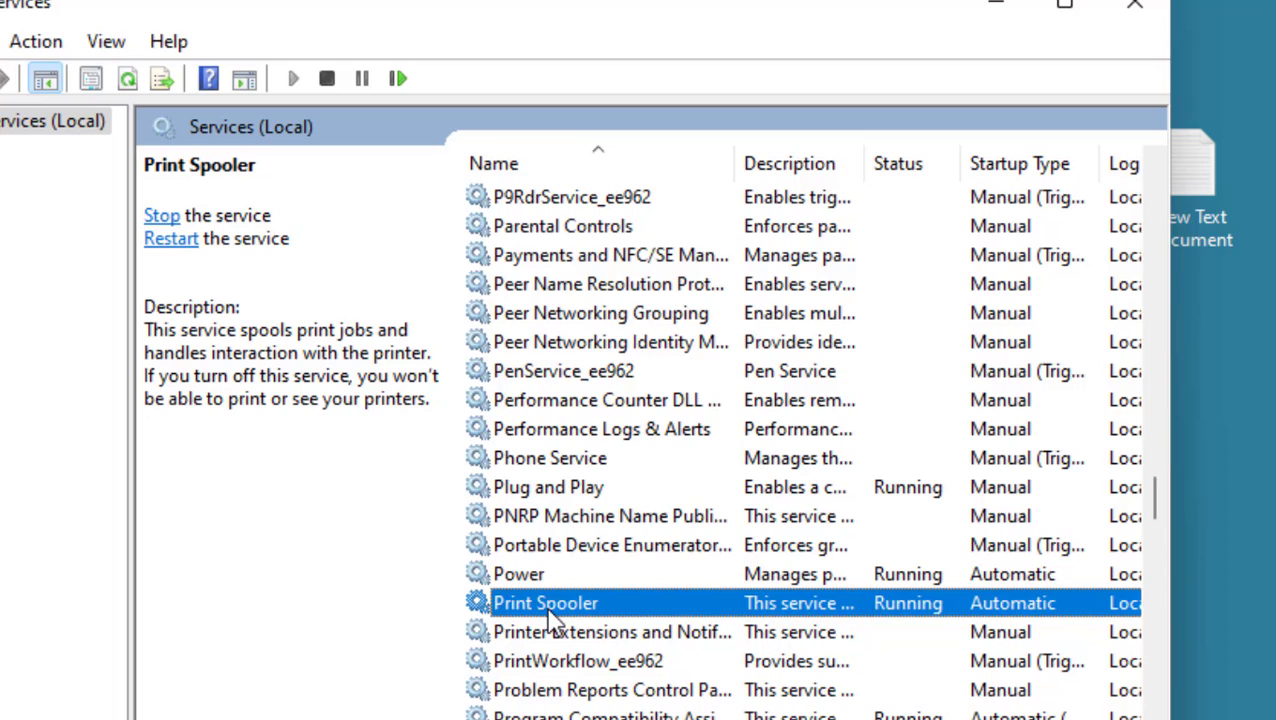
right_click(546, 602)
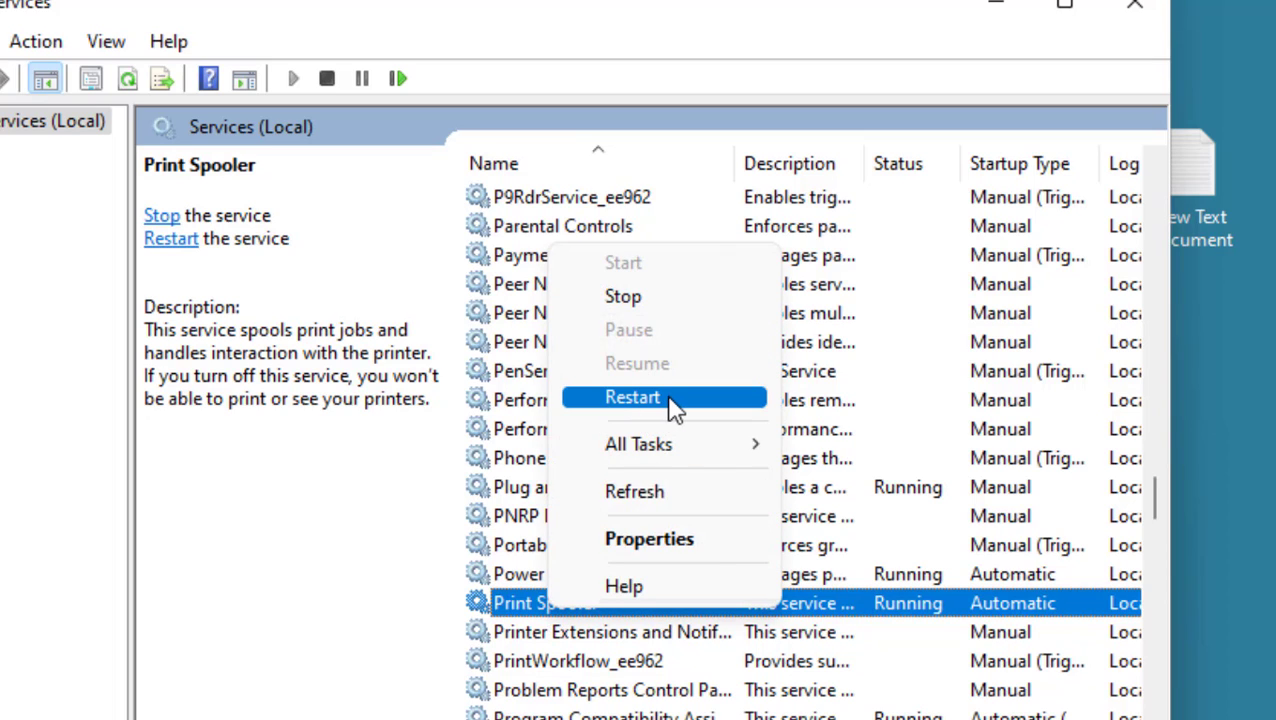
click(632, 396)
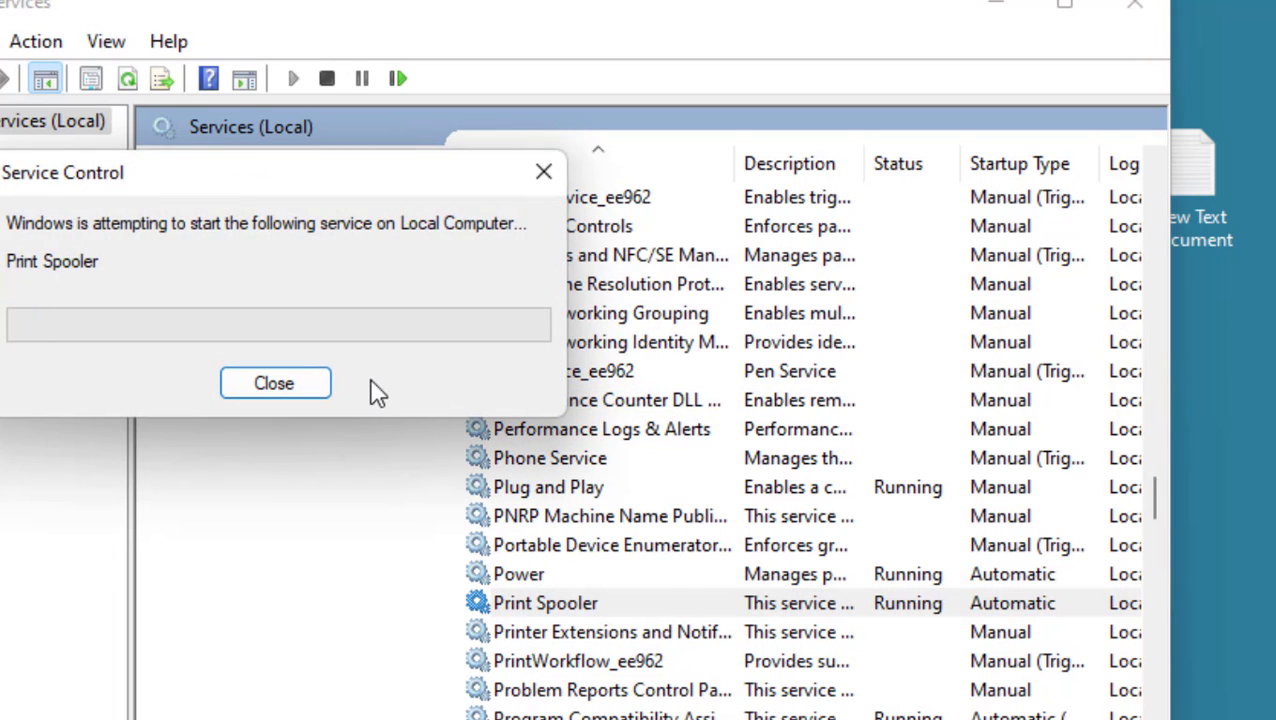
click(274, 384)
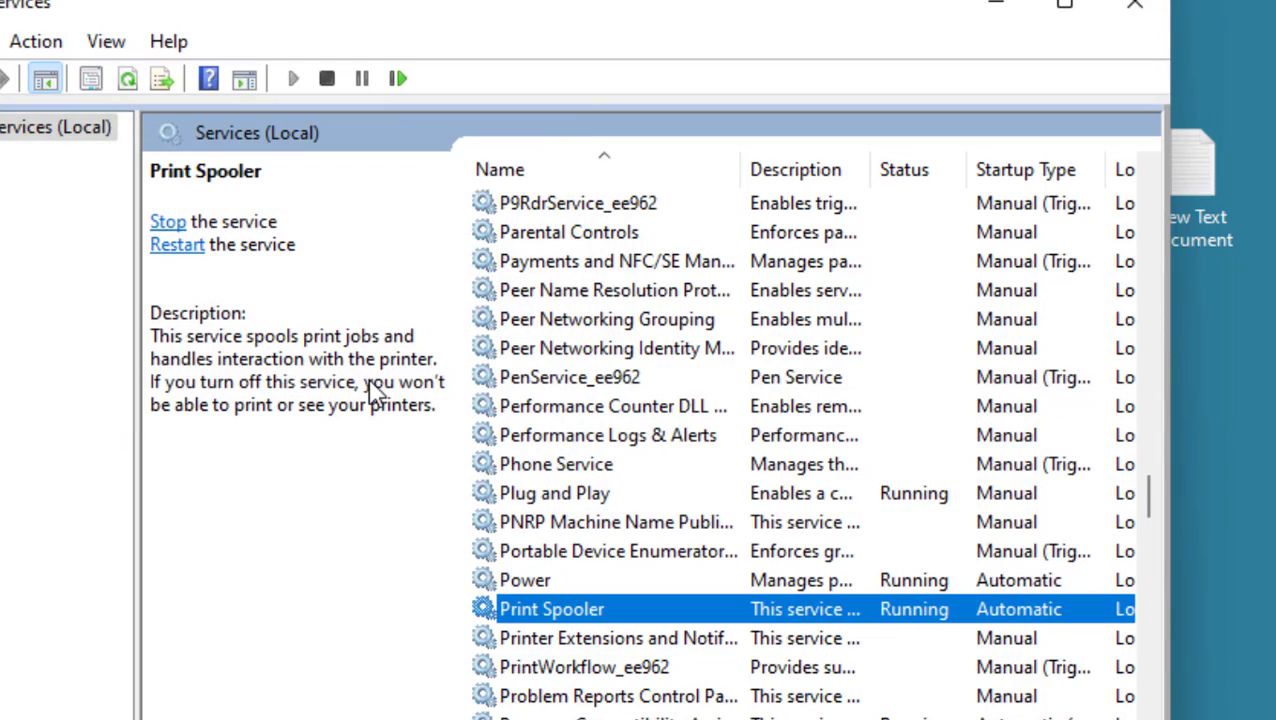